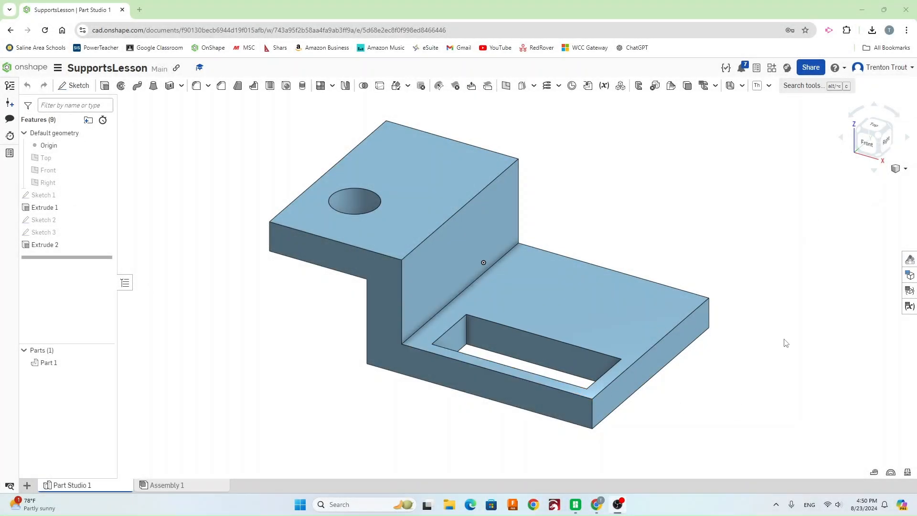
{"action": "mouse_move", "coordinate": [517, 475]}
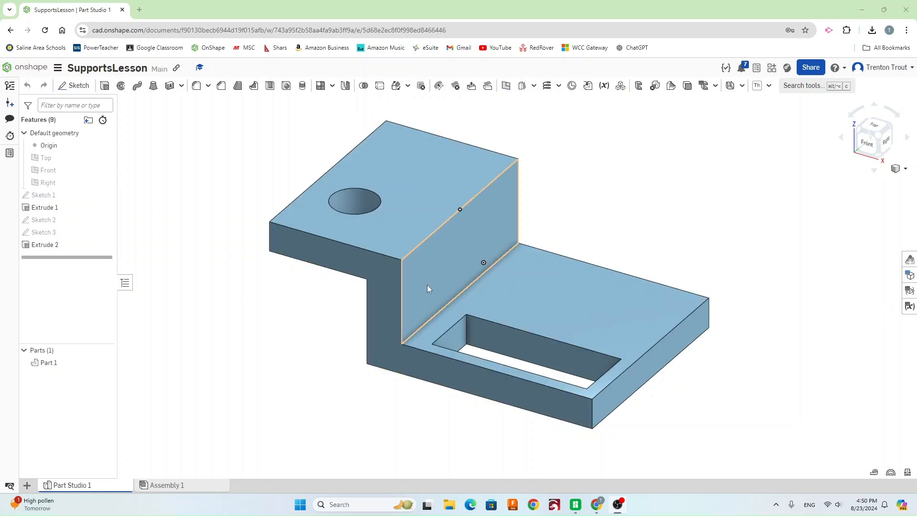
Step: Export Part Studio 1 as an STL file and confirm Part Studio 1 (2).stl downloaded
{"action": "left_click", "coordinate": [427, 289]}
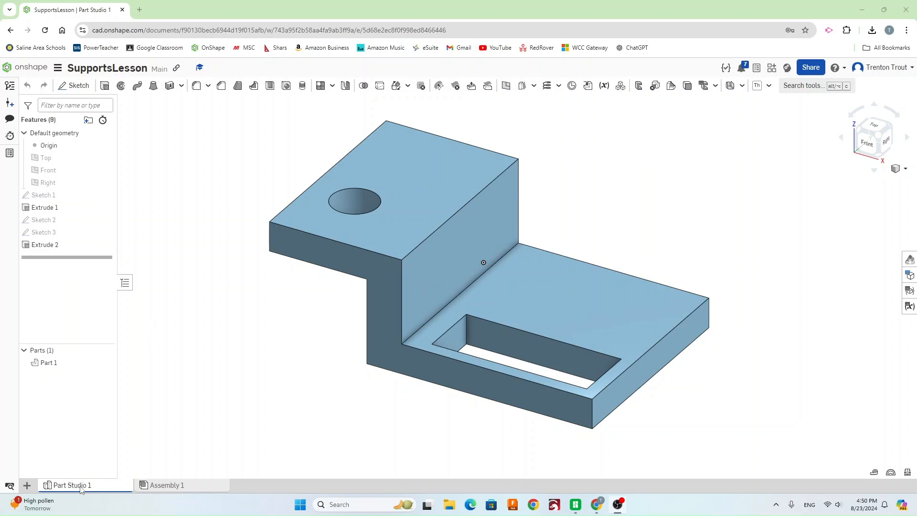
{"action": "right_click", "coordinate": [48, 363]}
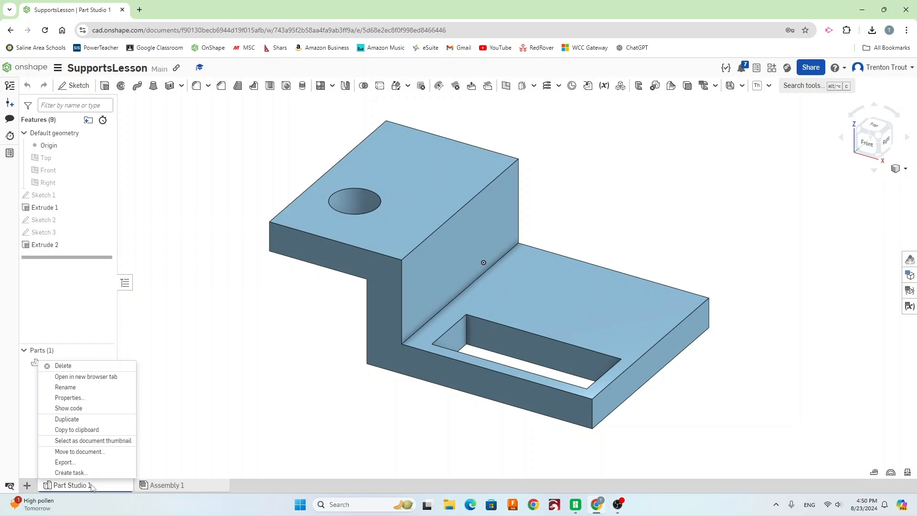
{"action": "mouse_move", "coordinate": [64, 462]}
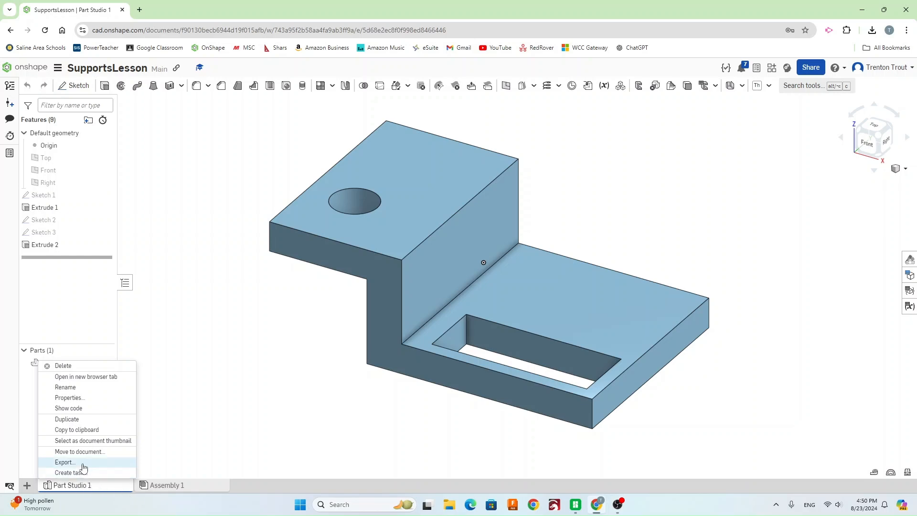
{"action": "left_click", "coordinate": [65, 462]}
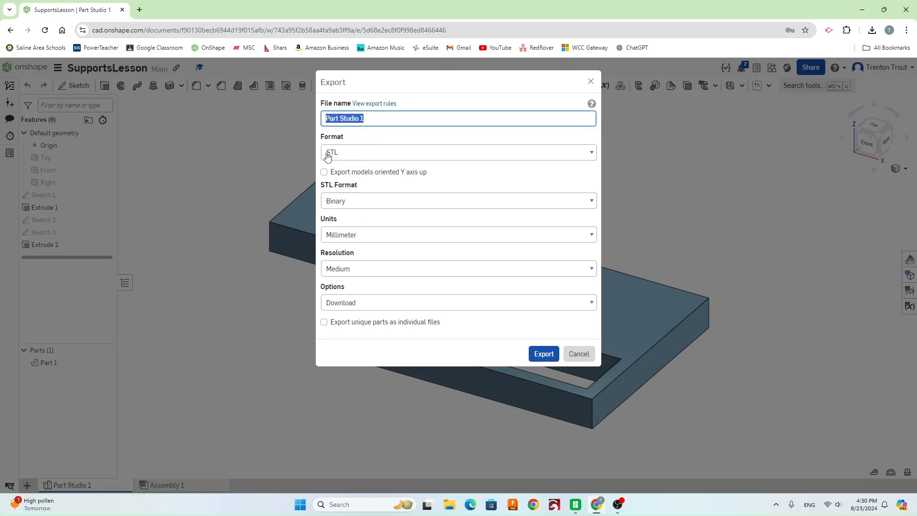
{"action": "left_click", "coordinate": [458, 151]}
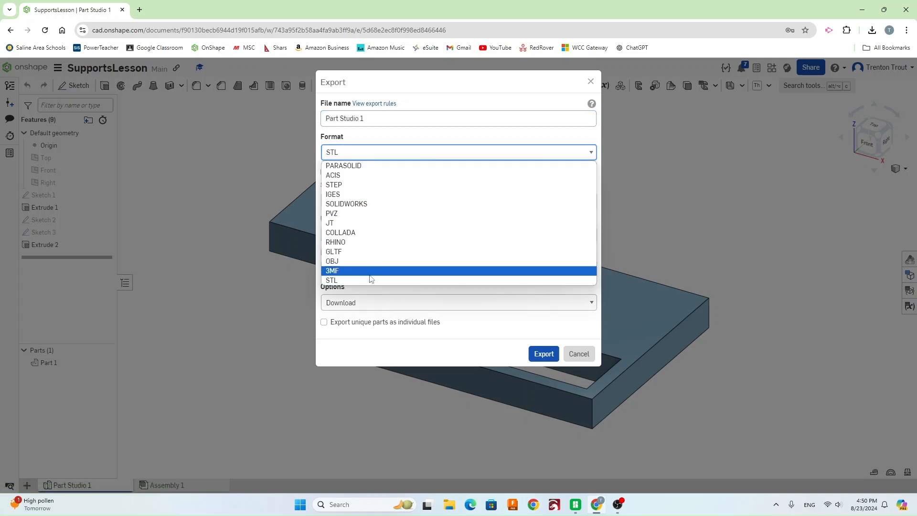
{"action": "mouse_move", "coordinate": [340, 281]}
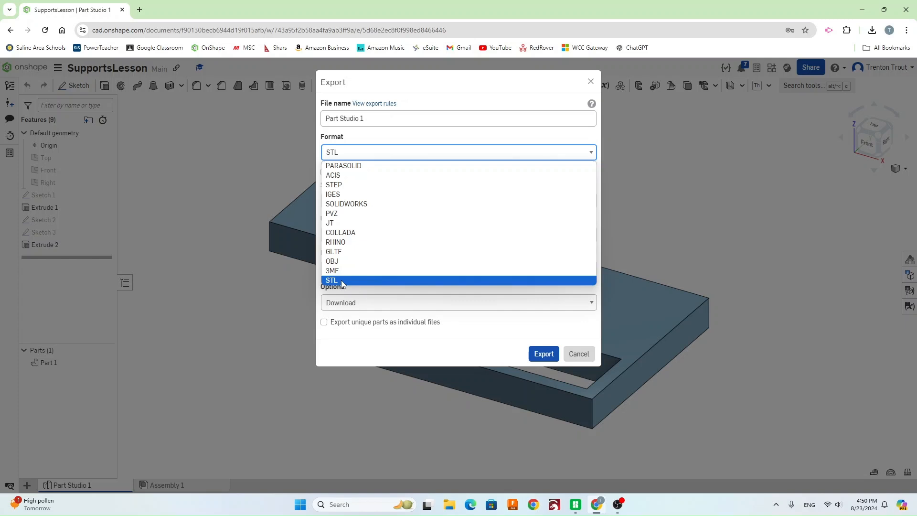
{"action": "left_click", "coordinate": [331, 280]}
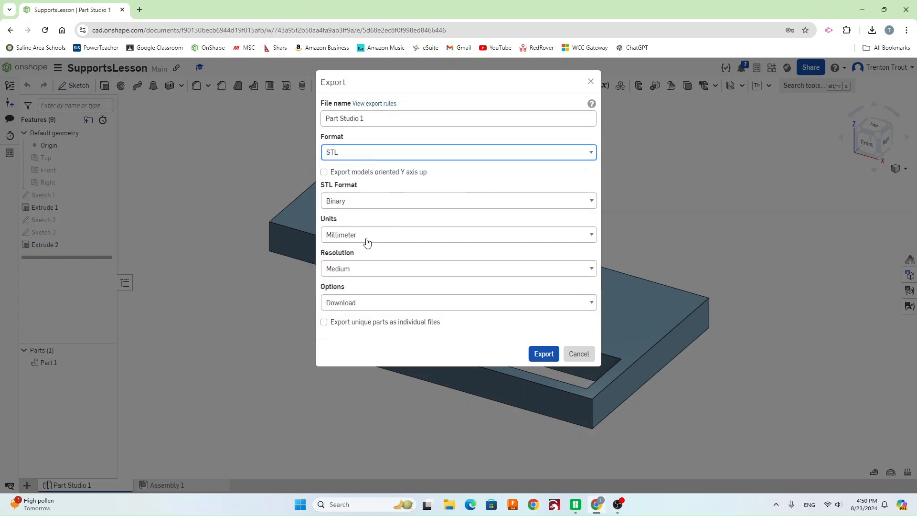
{"action": "mouse_move", "coordinate": [510, 300]}
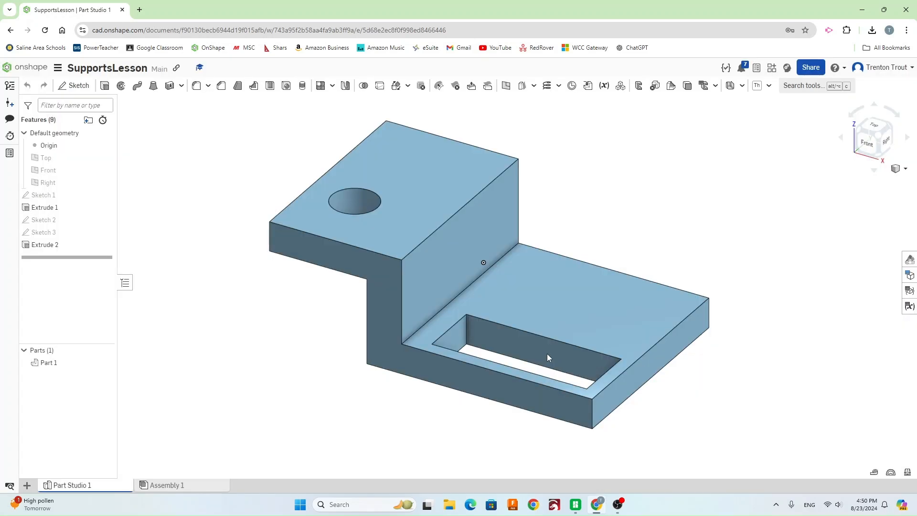
{"action": "left_click", "coordinate": [871, 30]}
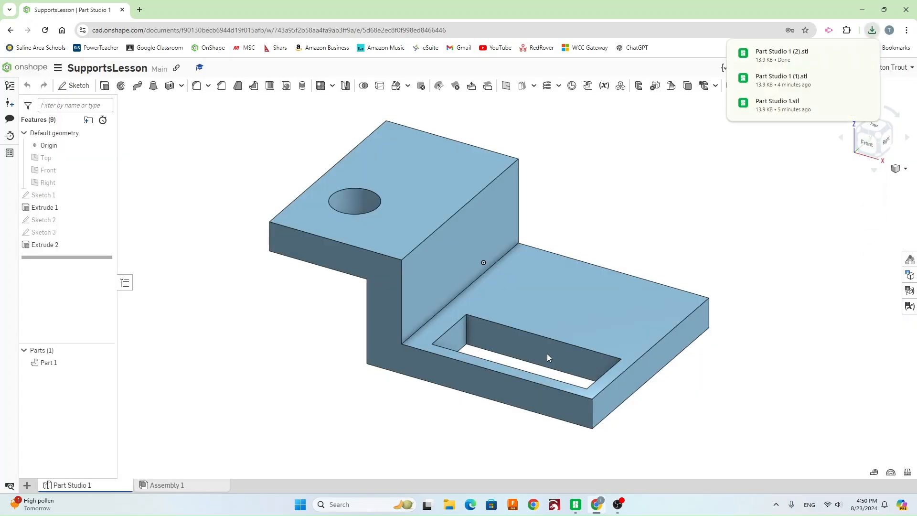
Step: Switch from the browser to Bambu Studio's home page
{"action": "left_click", "coordinate": [574, 505]}
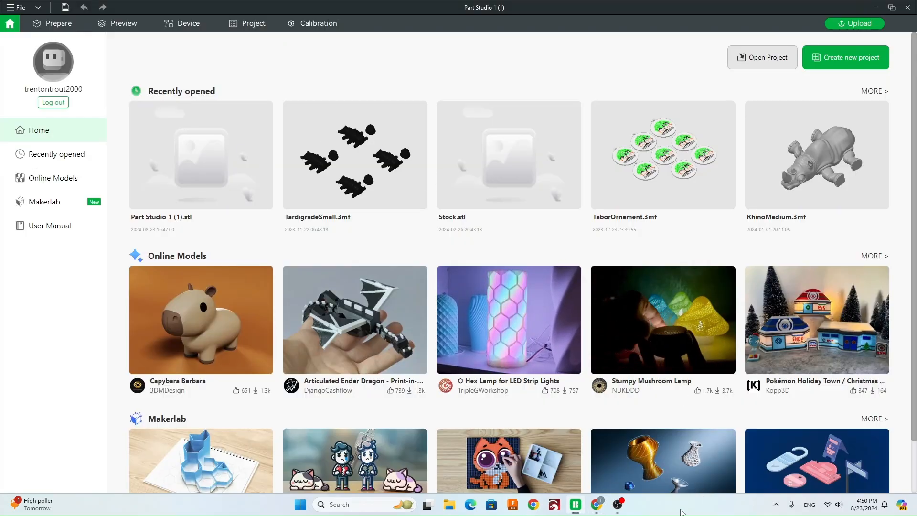
{"action": "mouse_move", "coordinate": [574, 504]}
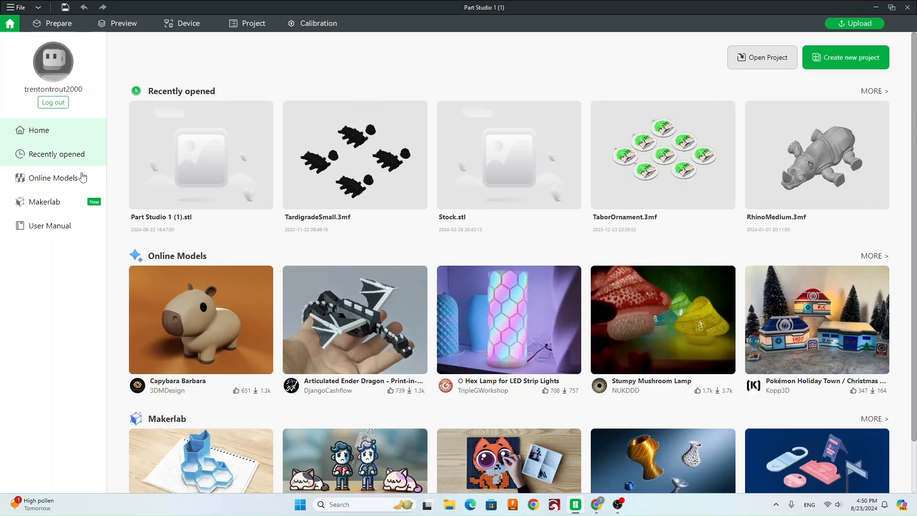
Step: Go to the Prepare workspace and keep the Bambu Lab A1 mini 0.4 nozzle printer preset
{"action": "left_click", "coordinate": [58, 23]}
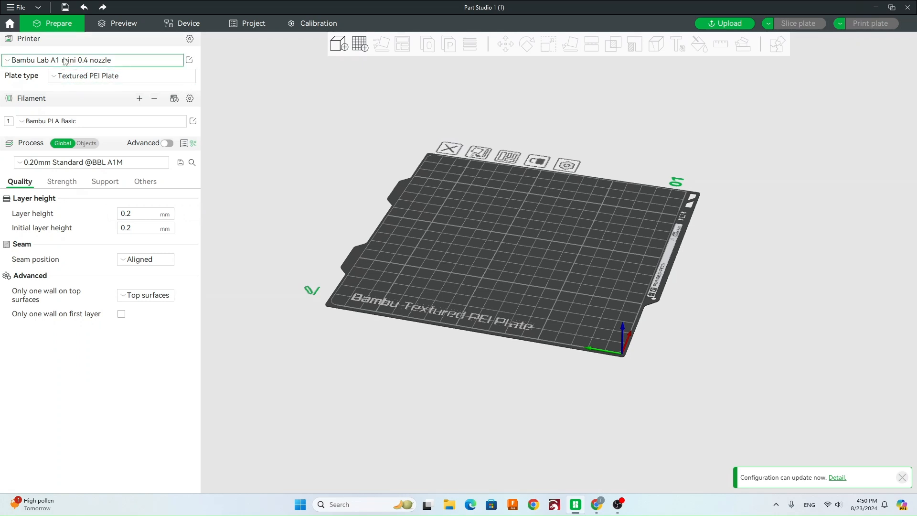
{"action": "mouse_move", "coordinate": [17, 77]}
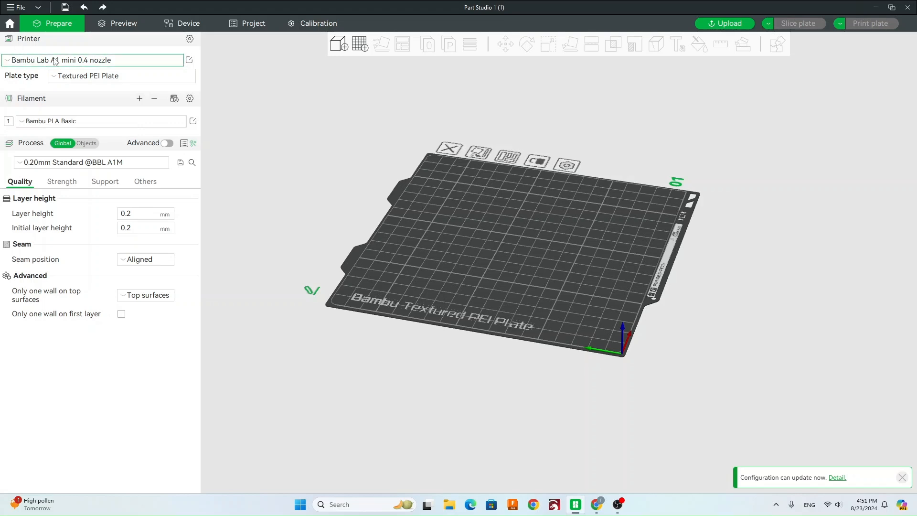
{"action": "mouse_move", "coordinate": [56, 60]}
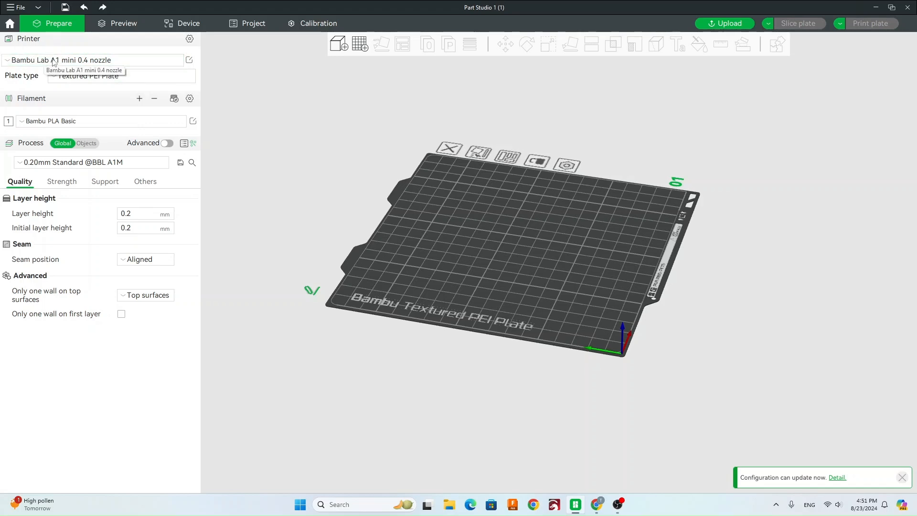
{"action": "left_click", "coordinate": [92, 60]}
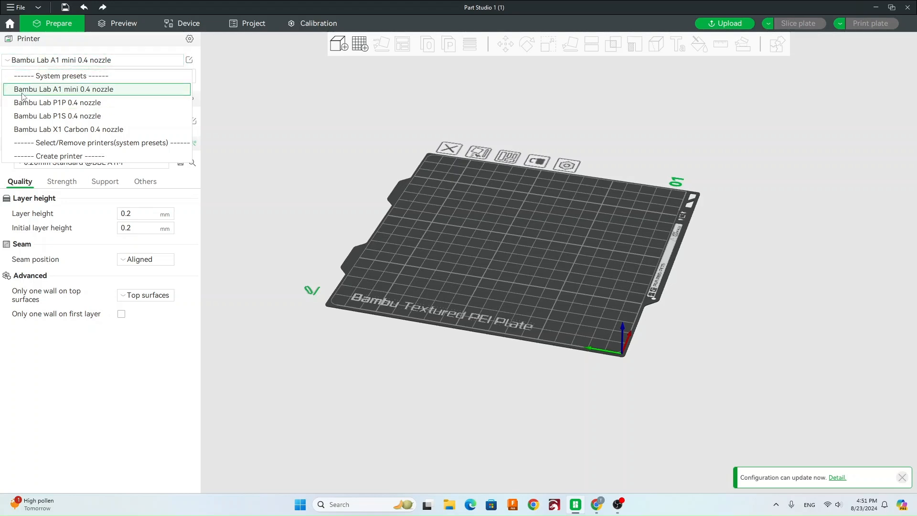
{"action": "mouse_move", "coordinate": [100, 93]}
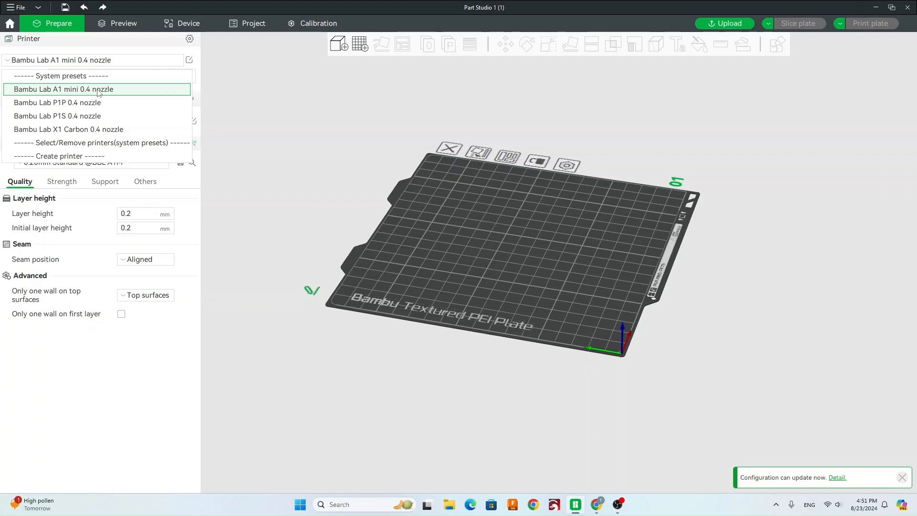
{"action": "mouse_move", "coordinate": [147, 91]}
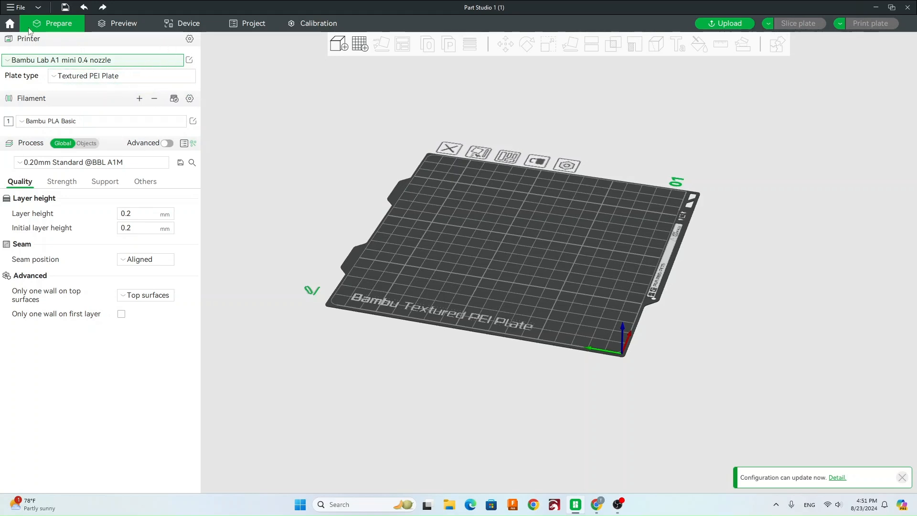
Step: Import Part Studio 1 (2).stl from Downloads onto the A1 mini build plate
{"action": "left_click", "coordinate": [17, 7]}
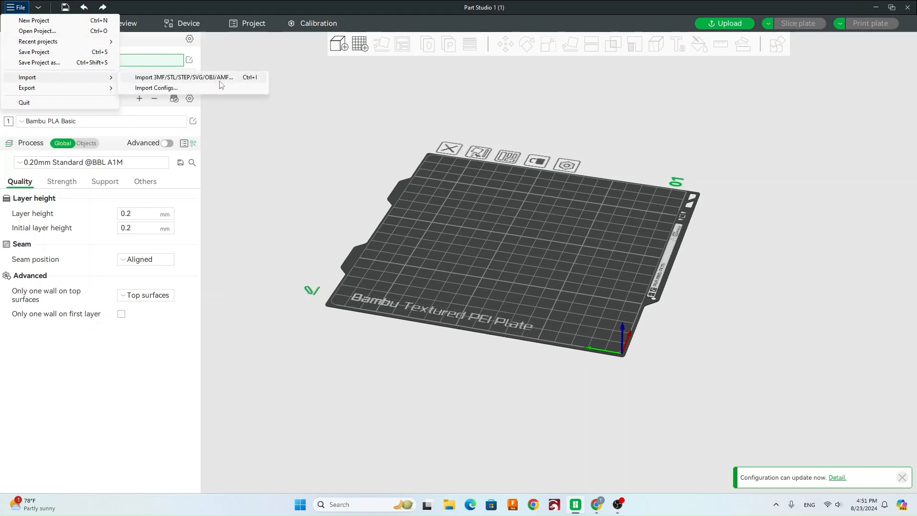
{"action": "mouse_move", "coordinate": [237, 85]}
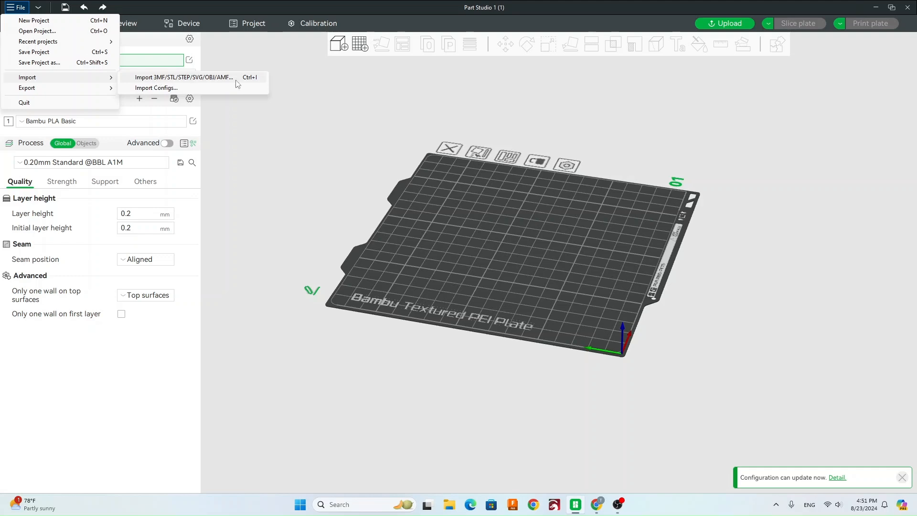
{"action": "left_click", "coordinate": [183, 76]}
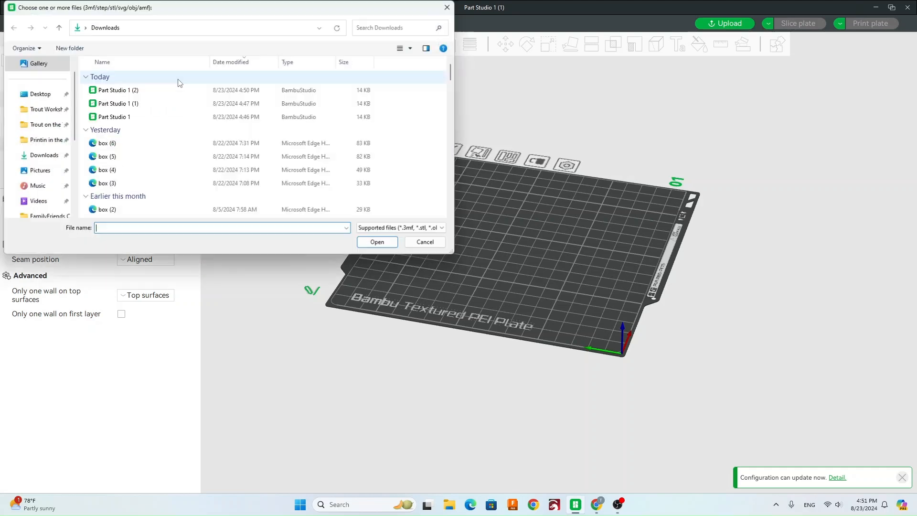
{"action": "left_click", "coordinate": [117, 103]}
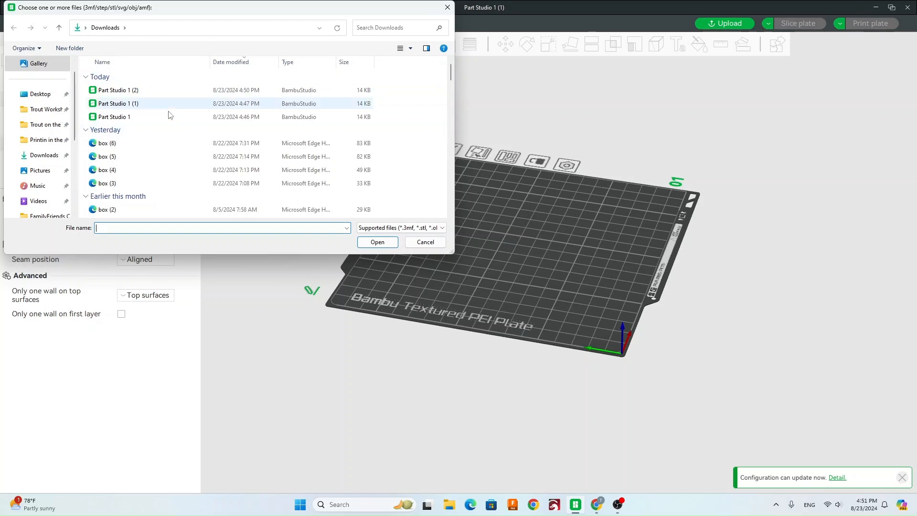
{"action": "left_click", "coordinate": [118, 89]}
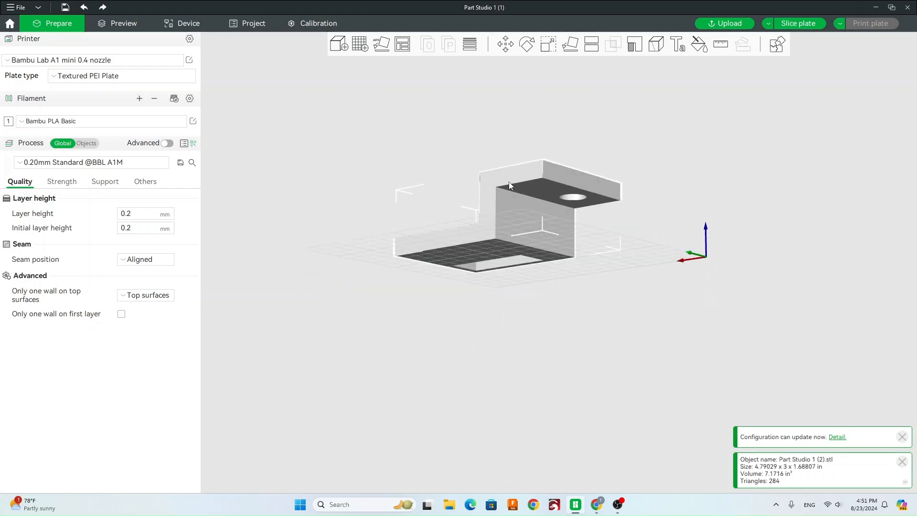
{"action": "mouse_move", "coordinate": [642, 294]}
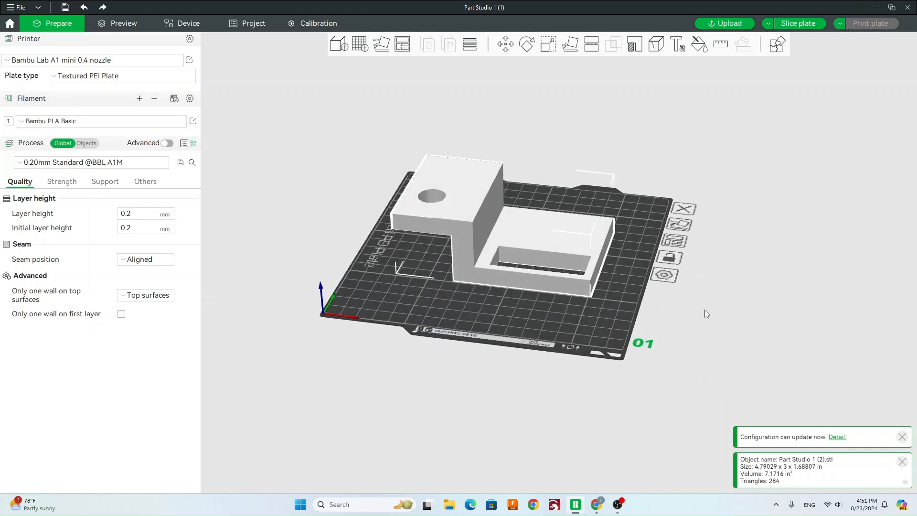
{"action": "mouse_move", "coordinate": [676, 322]}
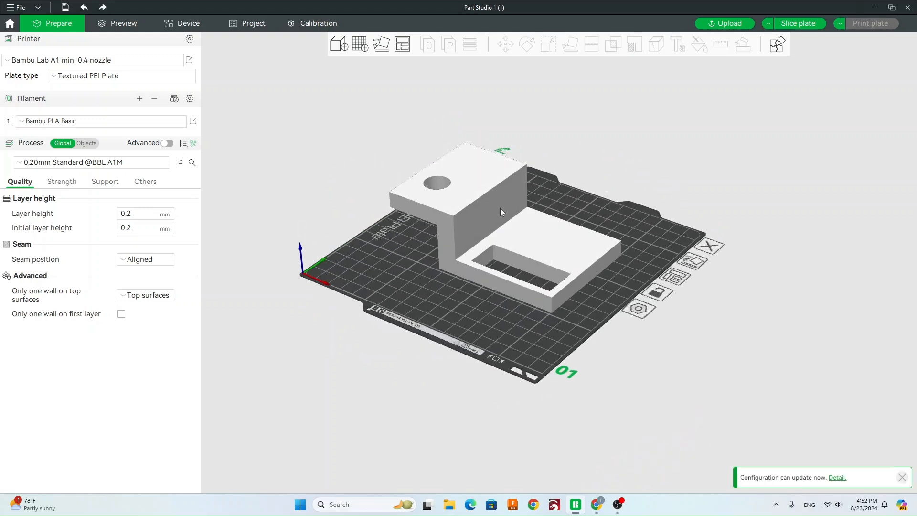
Step: Rotate the bracket to stand upright on its edge, now about 3 inches tall
{"action": "left_click", "coordinate": [500, 211]}
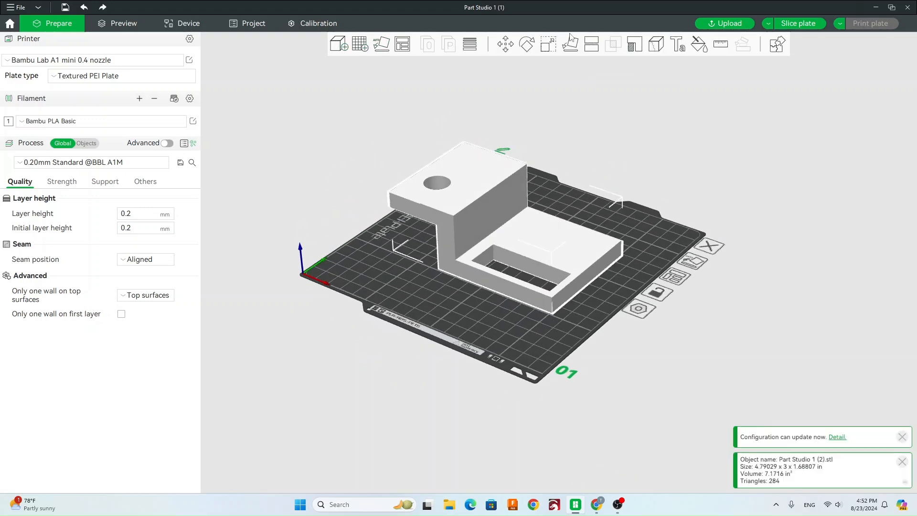
{"action": "mouse_move", "coordinate": [537, 66]}
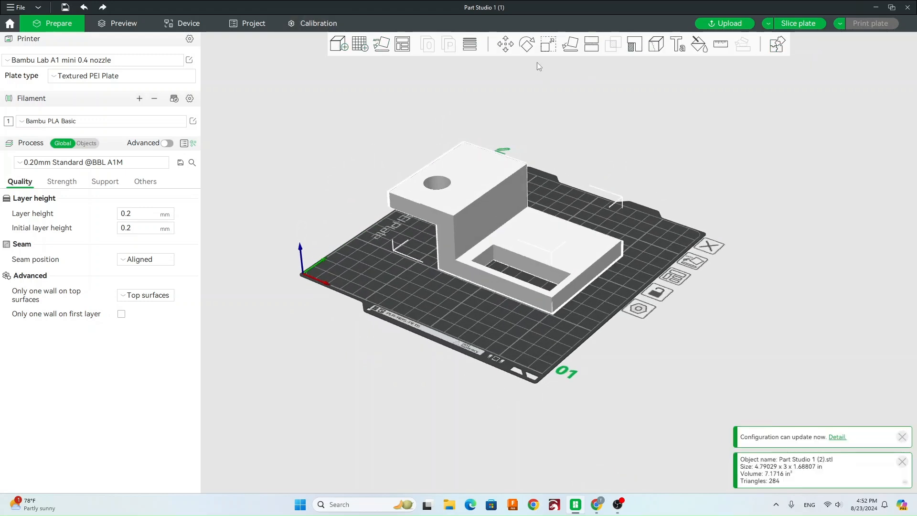
{"action": "left_click", "coordinate": [525, 44]}
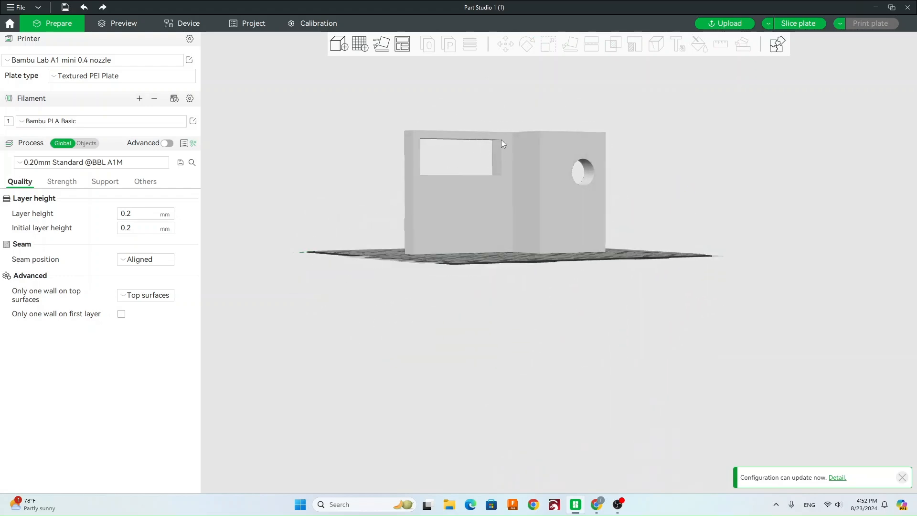
{"action": "mouse_move", "coordinate": [595, 280]}
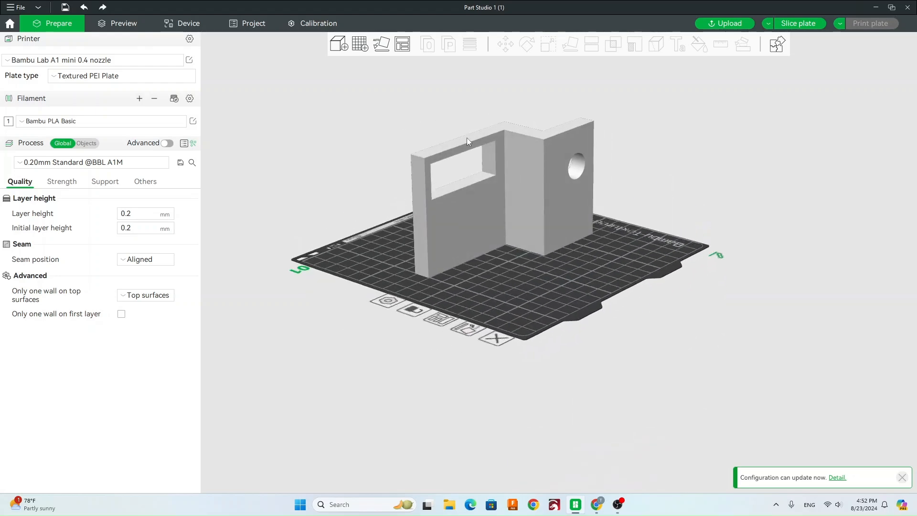
{"action": "mouse_move", "coordinate": [497, 221]}
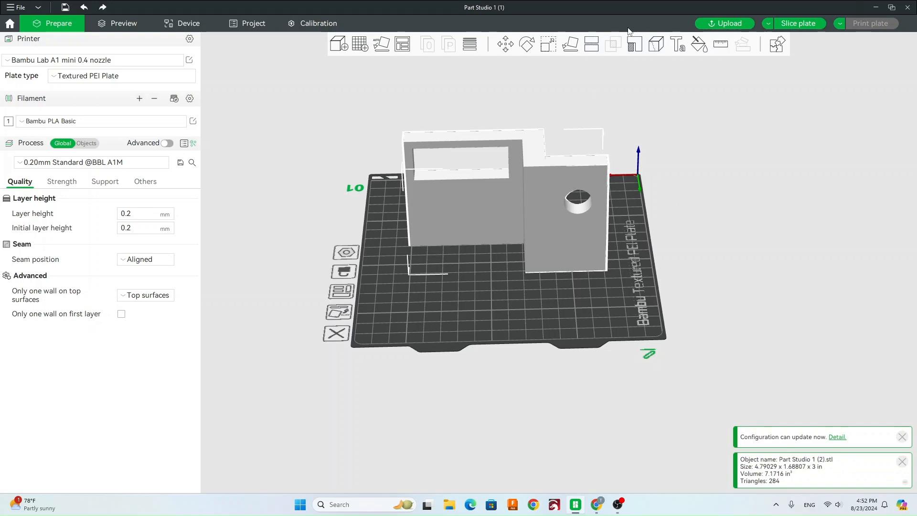
{"action": "left_click", "coordinate": [525, 44]}
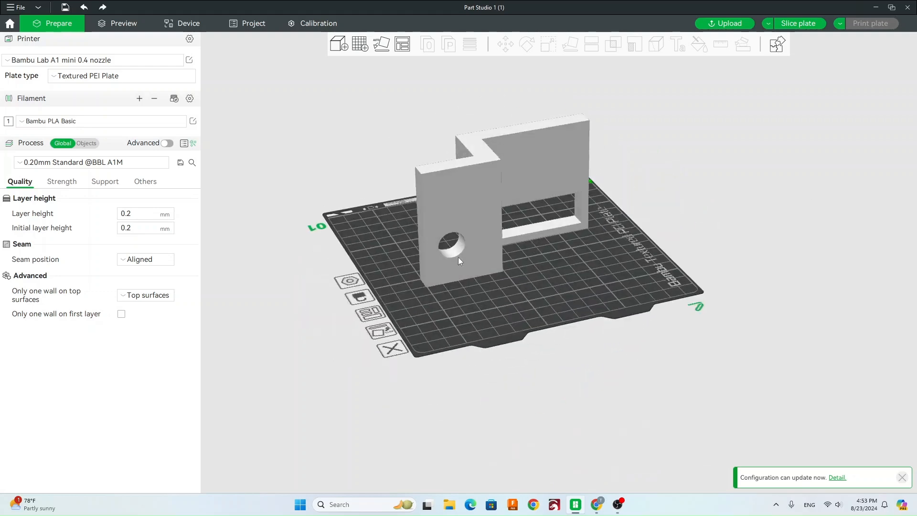
{"action": "mouse_move", "coordinate": [462, 240]}
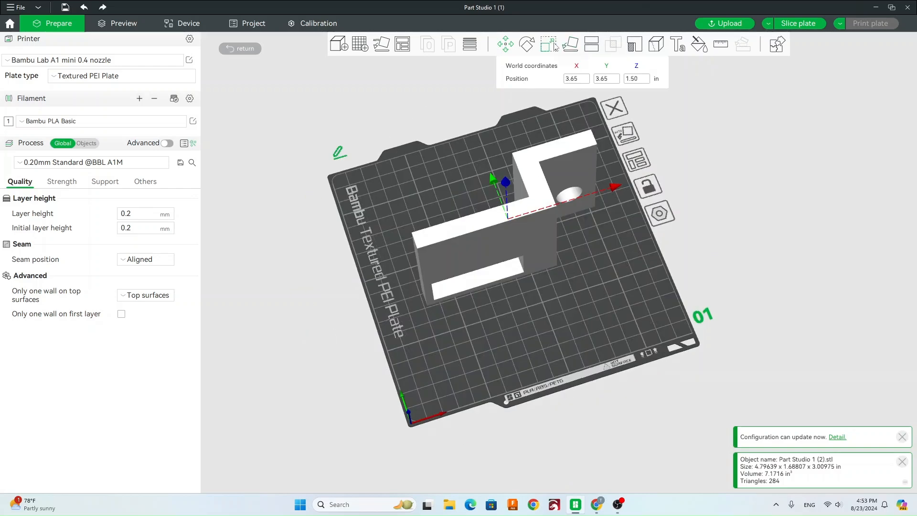
{"action": "left_click", "coordinate": [570, 44]}
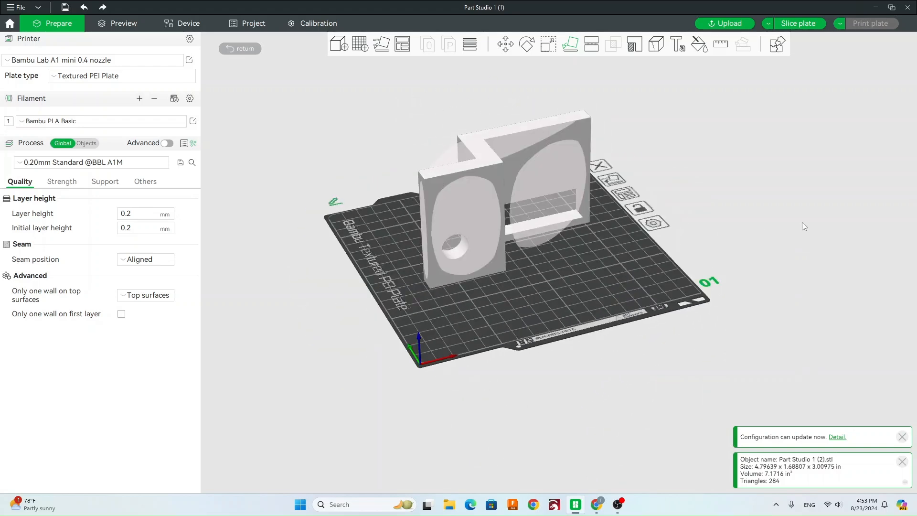
{"action": "mouse_move", "coordinate": [609, 53]}
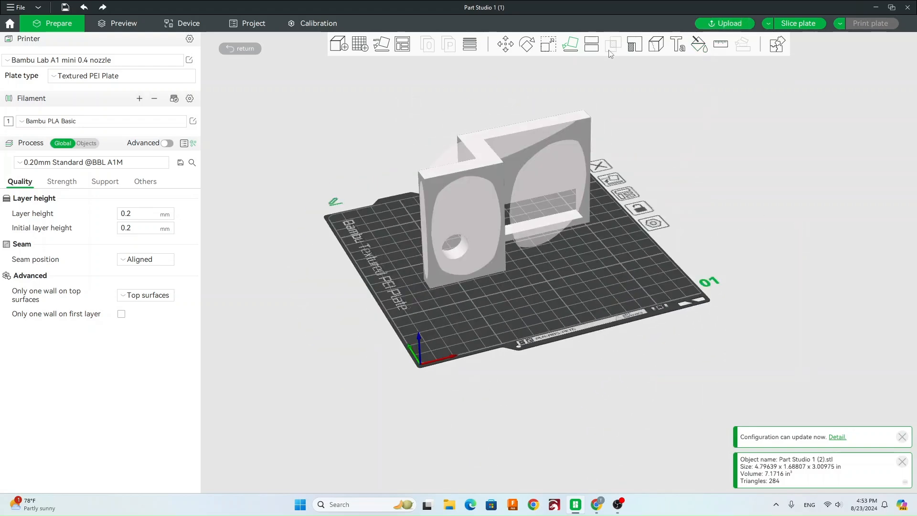
{"action": "mouse_move", "coordinate": [633, 44]}
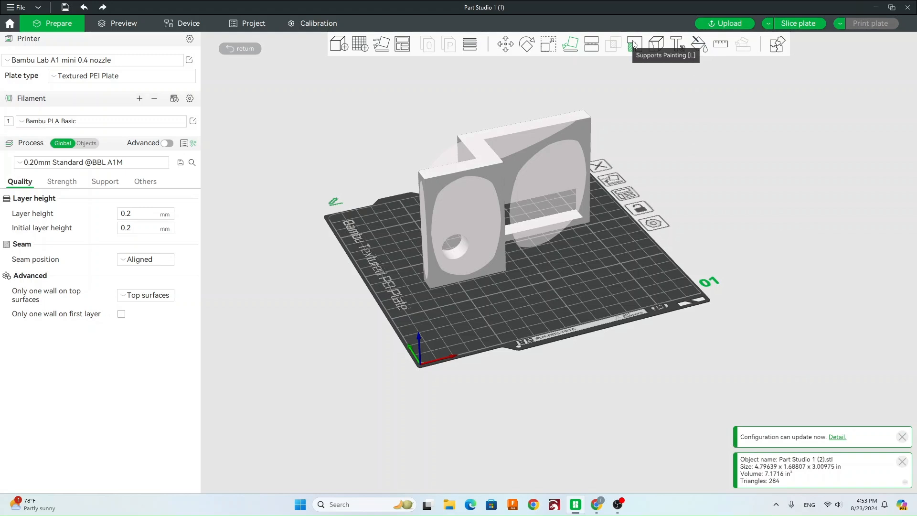
{"action": "mouse_move", "coordinate": [672, 44]}
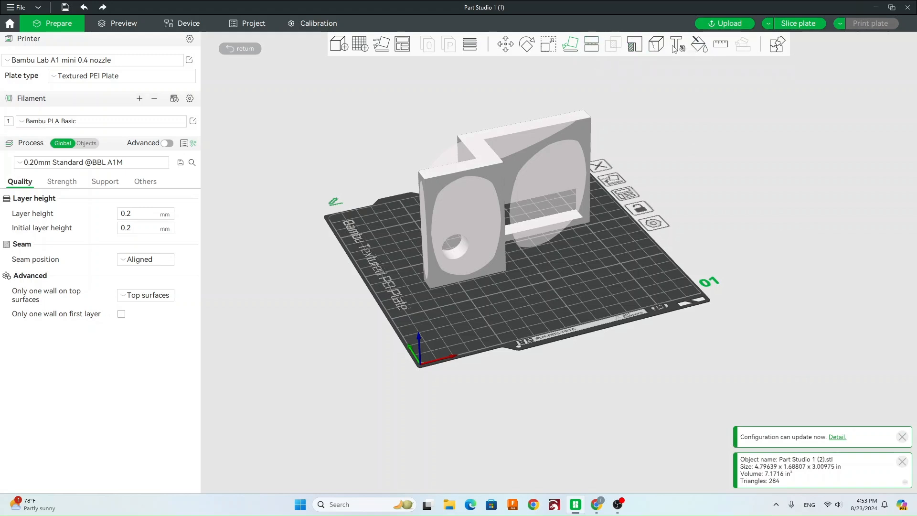
{"action": "mouse_move", "coordinate": [692, 71]}
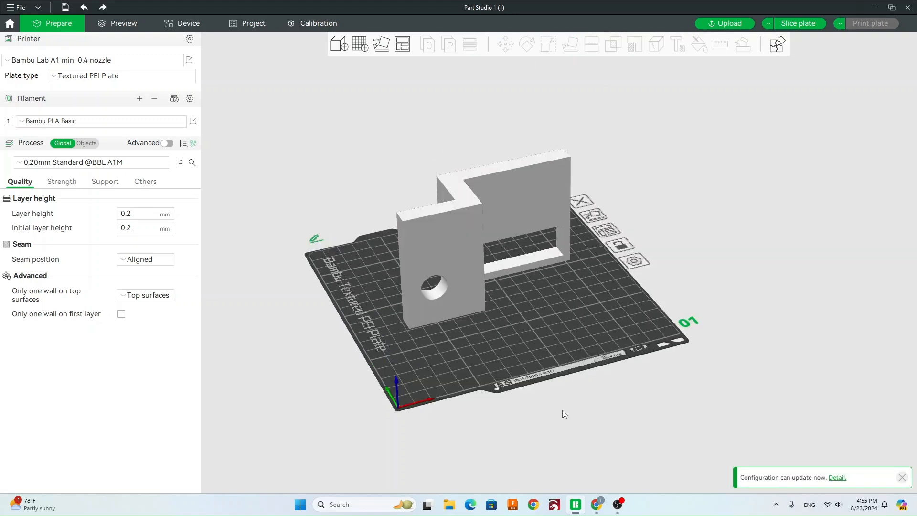
{"action": "mouse_move", "coordinate": [34, 290]}
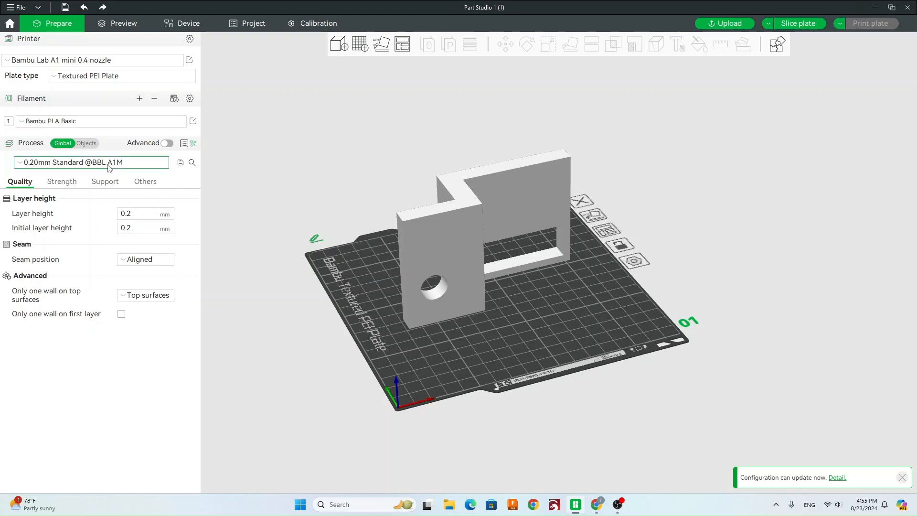
{"action": "left_click", "coordinate": [91, 163]}
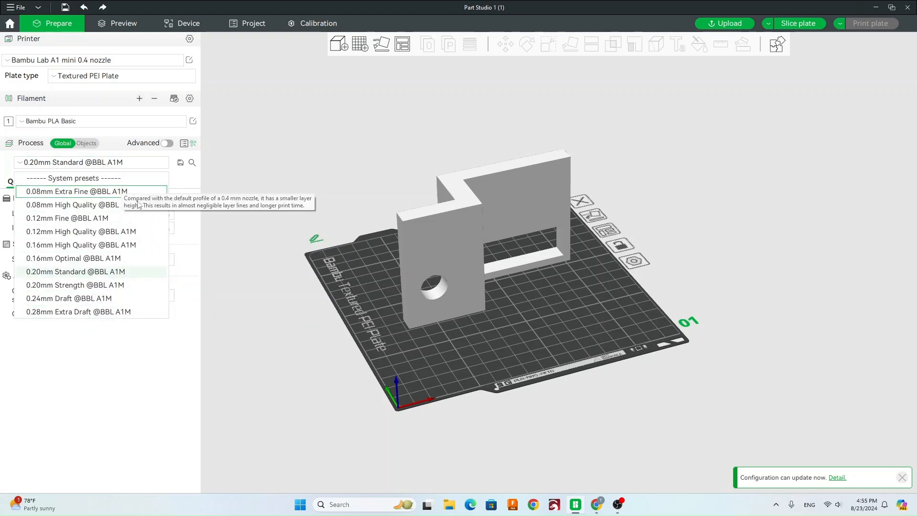
{"action": "mouse_move", "coordinate": [93, 275]}
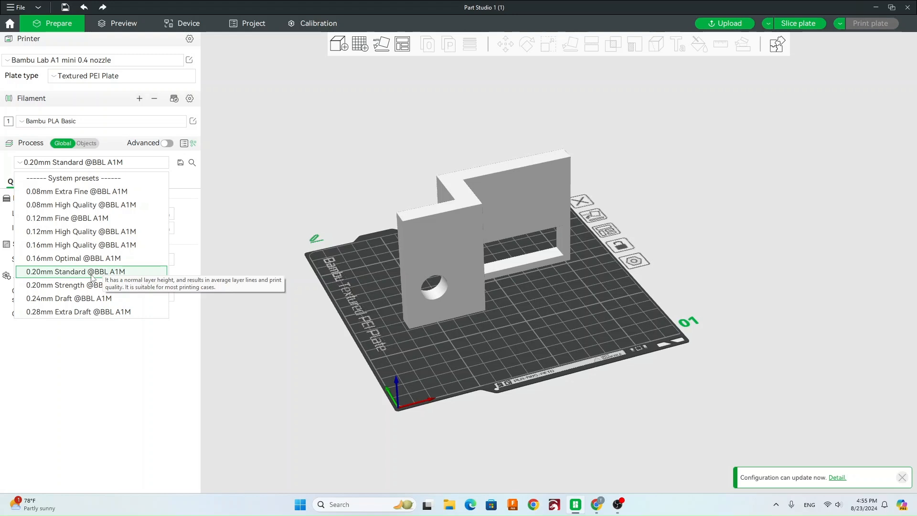
{"action": "mouse_move", "coordinate": [69, 298]}
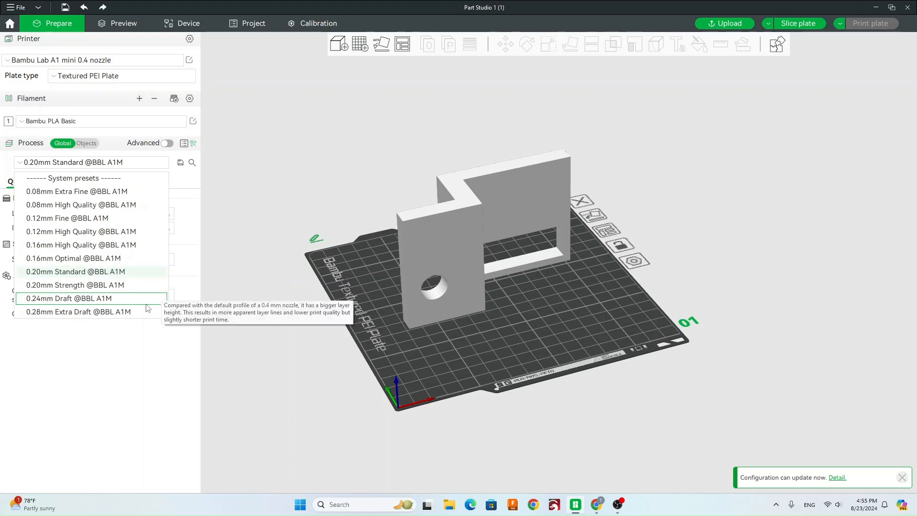
{"action": "mouse_move", "coordinate": [105, 301]}
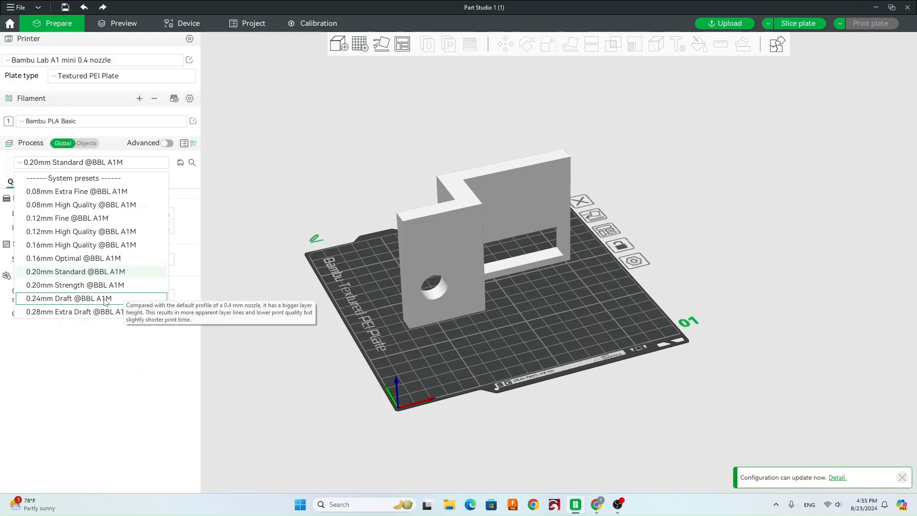
{"action": "mouse_move", "coordinate": [76, 311]}
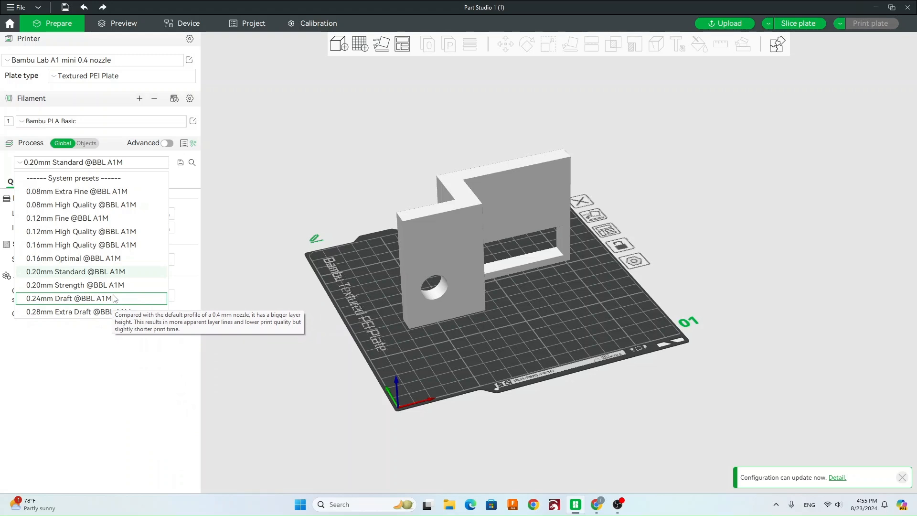
{"action": "mouse_move", "coordinate": [91, 284]}
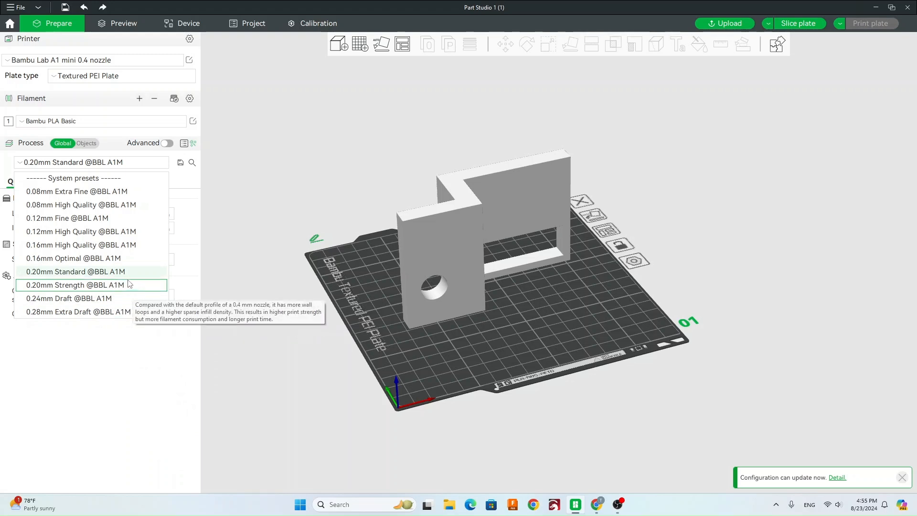
{"action": "mouse_move", "coordinate": [110, 257]}
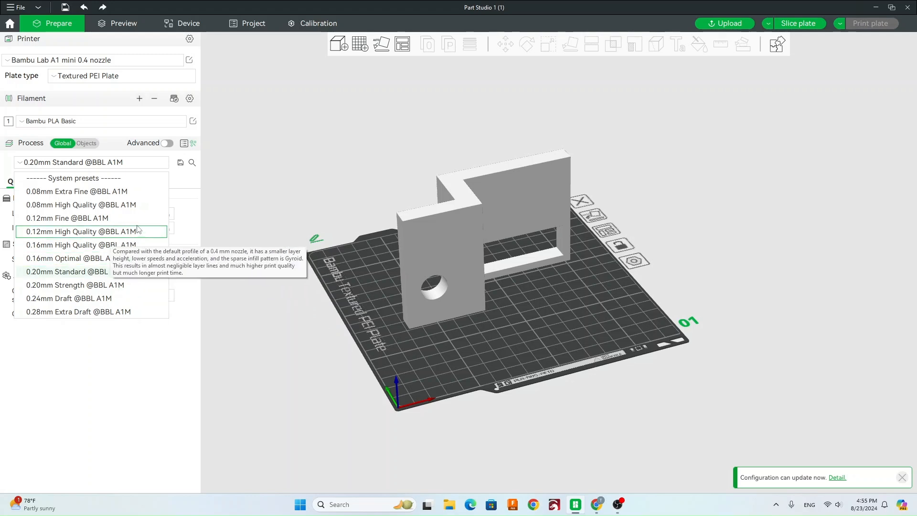
{"action": "mouse_move", "coordinate": [139, 221]}
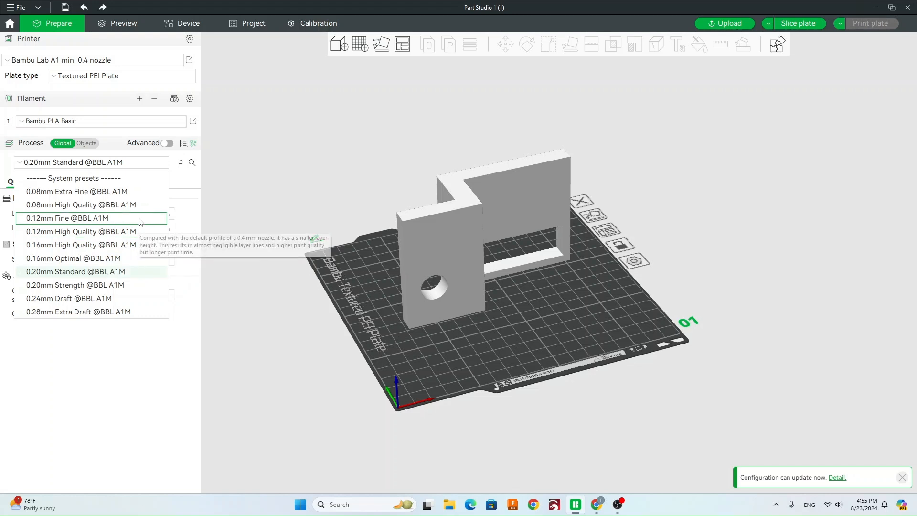
{"action": "left_click", "coordinate": [74, 271]}
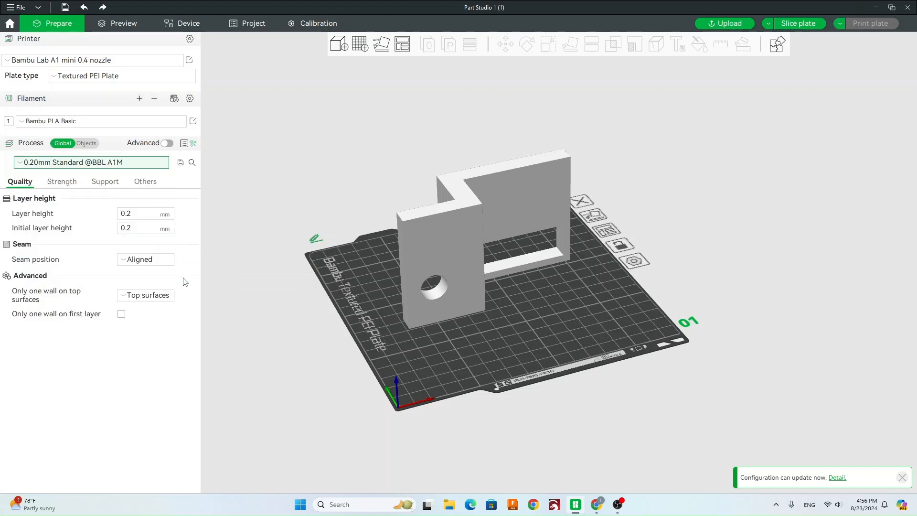
{"action": "mouse_move", "coordinate": [34, 204]}
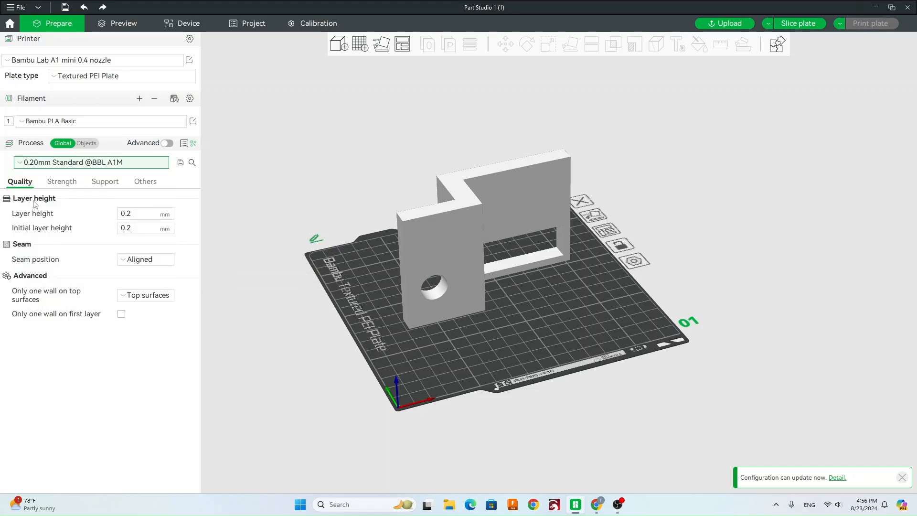
{"action": "mouse_move", "coordinate": [98, 259]}
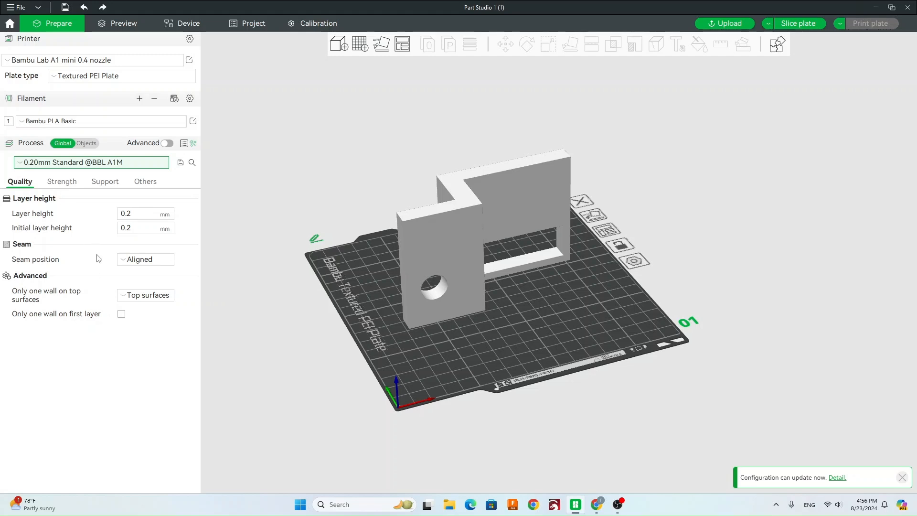
{"action": "mouse_move", "coordinate": [70, 192]}
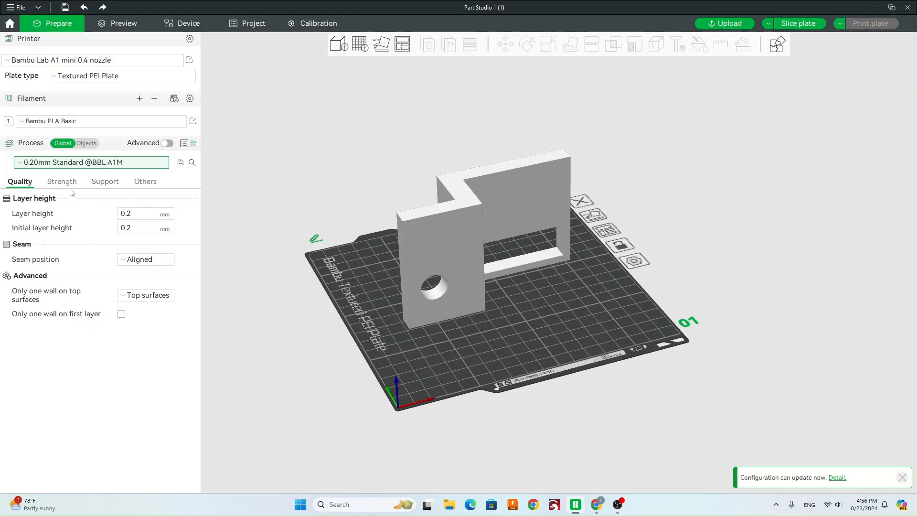
Step: Review strength settings: 2 wall loops and 15% grid sparse infill density
{"action": "left_click", "coordinate": [62, 182]}
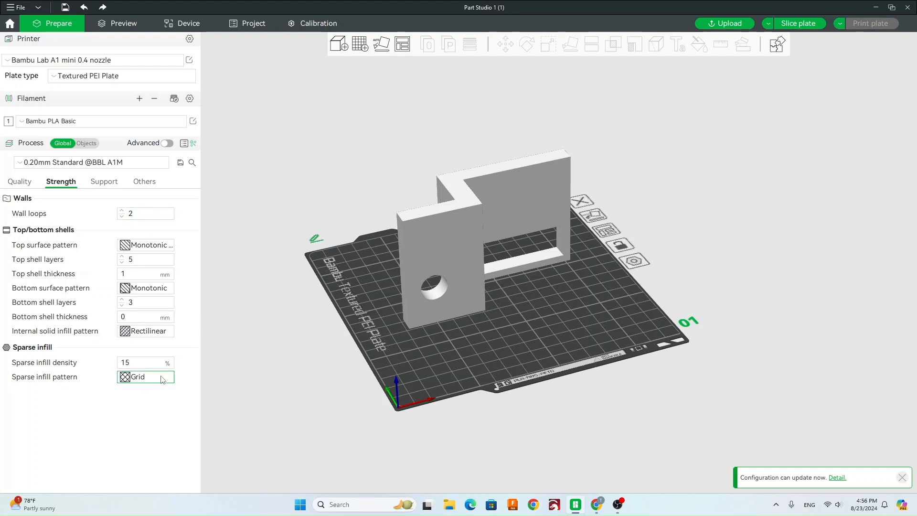
{"action": "mouse_move", "coordinate": [63, 360]}
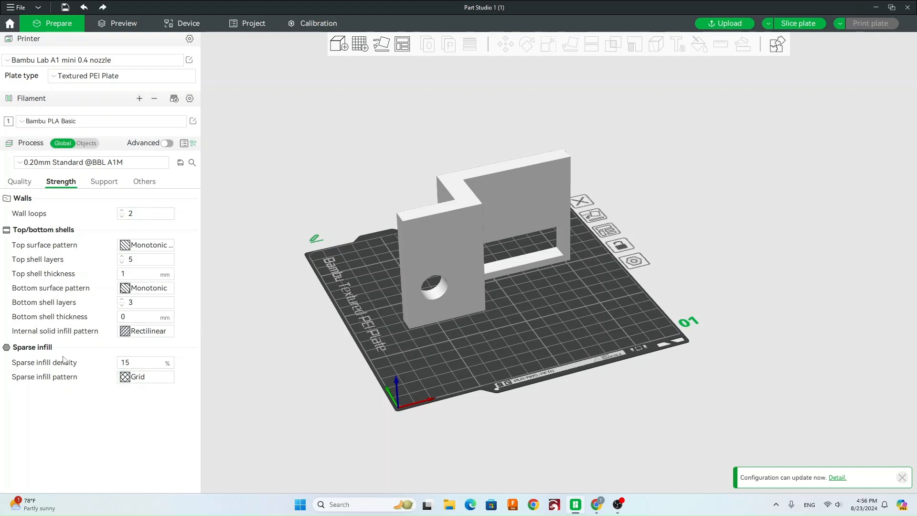
{"action": "triple_click", "coordinate": [145, 362]}
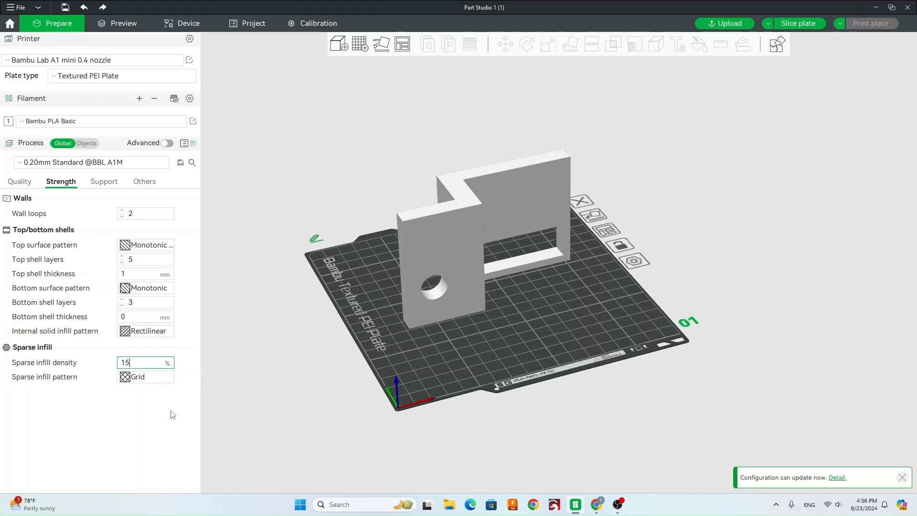
{"action": "mouse_move", "coordinate": [134, 367]}
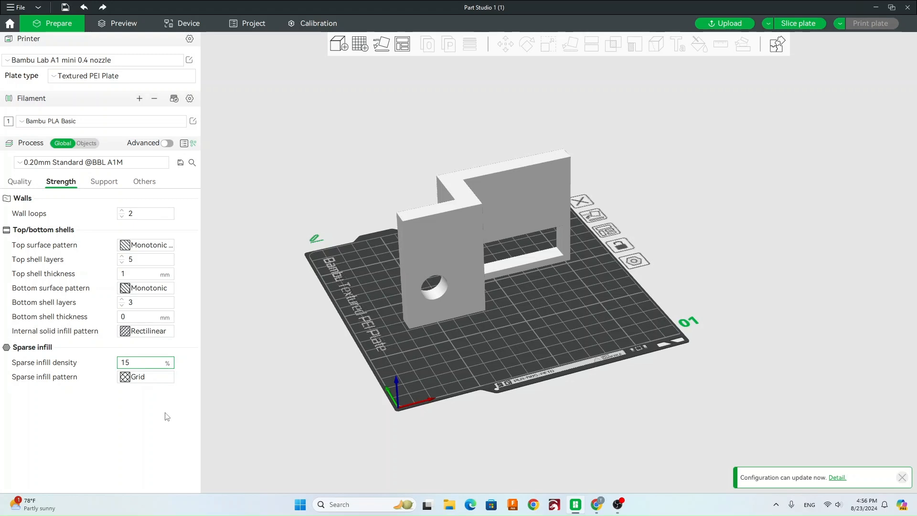
{"action": "mouse_move", "coordinate": [106, 184]}
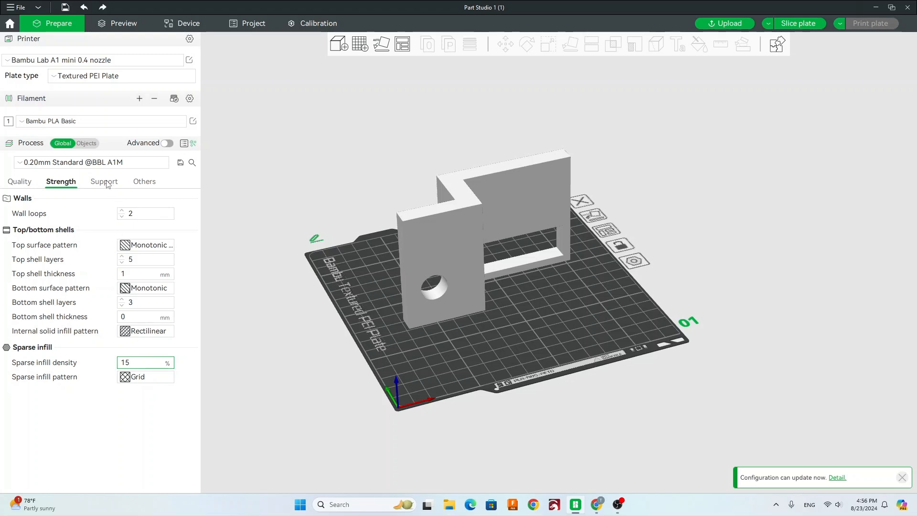
Step: Enable supports with type tree (auto) at a 30° threshold angle
{"action": "left_click", "coordinate": [104, 182]}
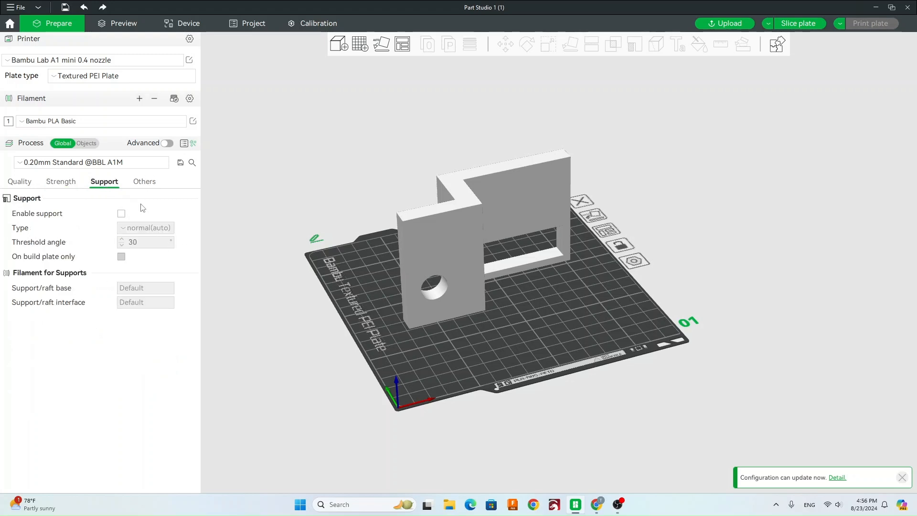
{"action": "mouse_move", "coordinate": [121, 213]}
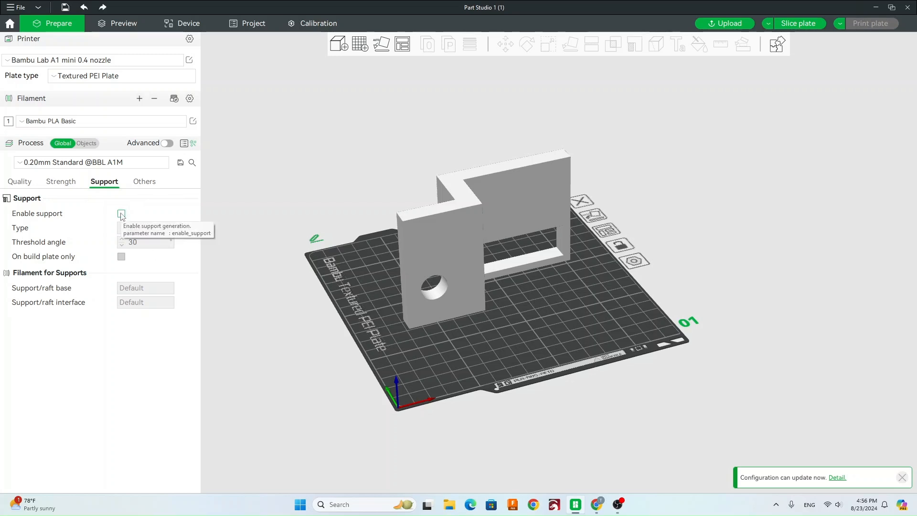
{"action": "left_click", "coordinate": [122, 213]}
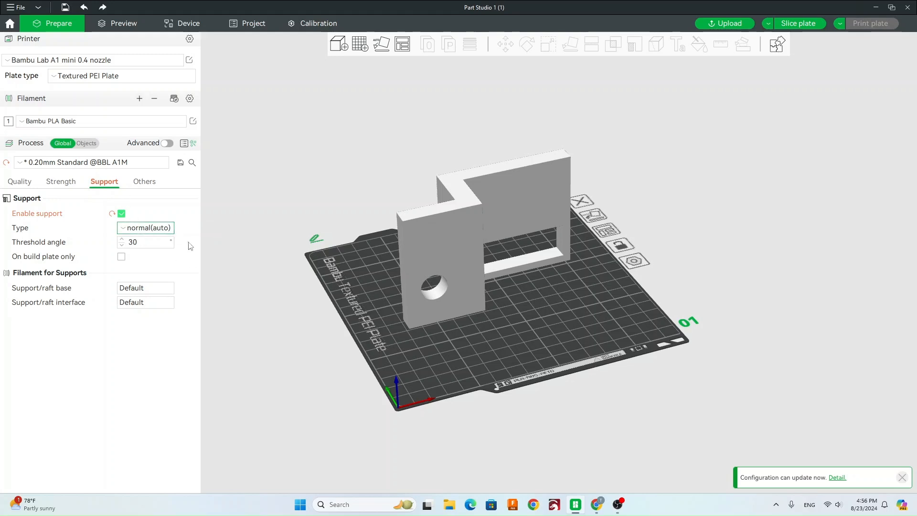
{"action": "left_click", "coordinate": [145, 227]}
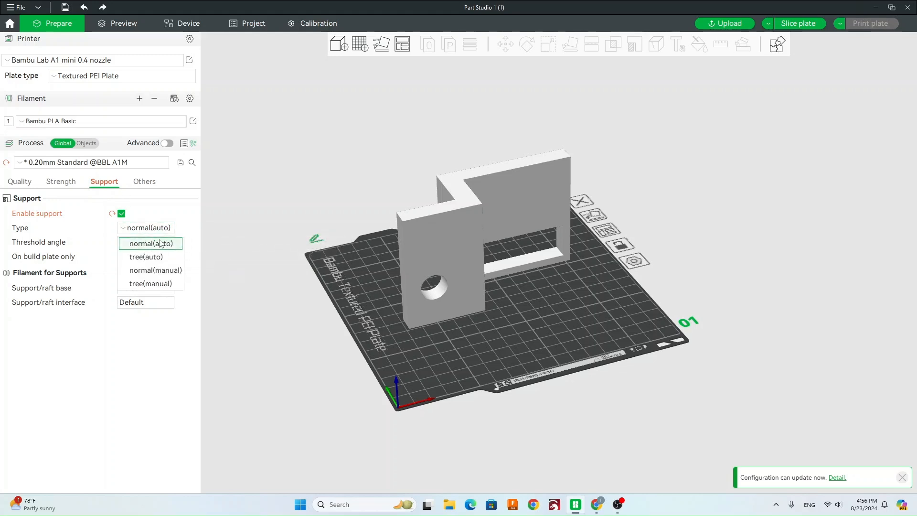
{"action": "mouse_move", "coordinate": [163, 257]}
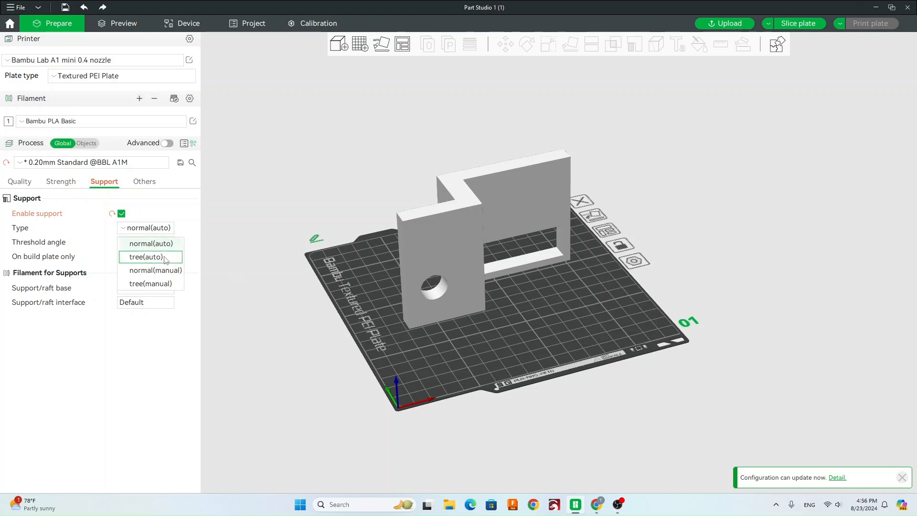
{"action": "left_click", "coordinate": [150, 257]}
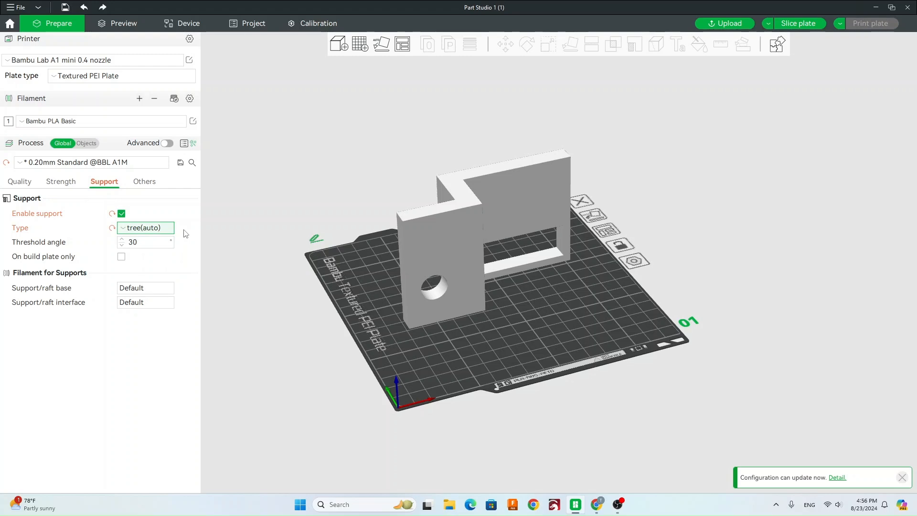
{"action": "mouse_move", "coordinate": [189, 238]}
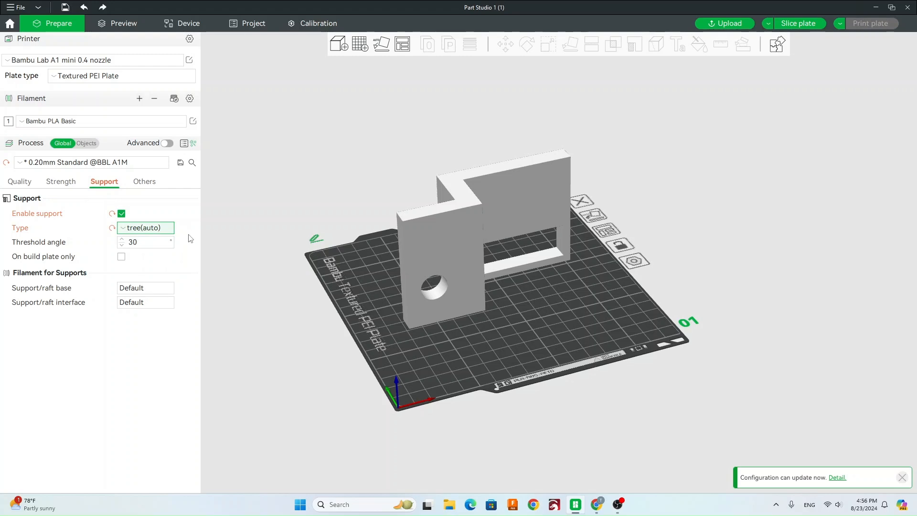
{"action": "left_click", "coordinate": [146, 228]}
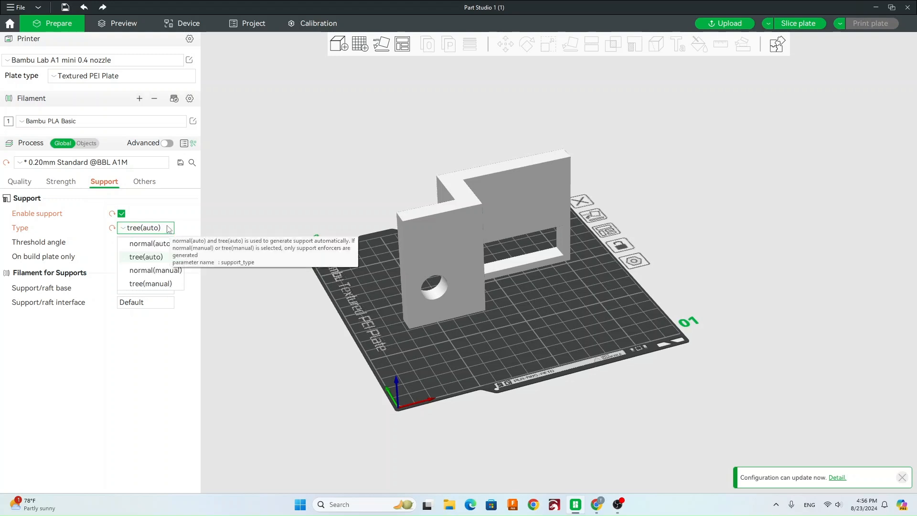
{"action": "left_click", "coordinate": [145, 257]}
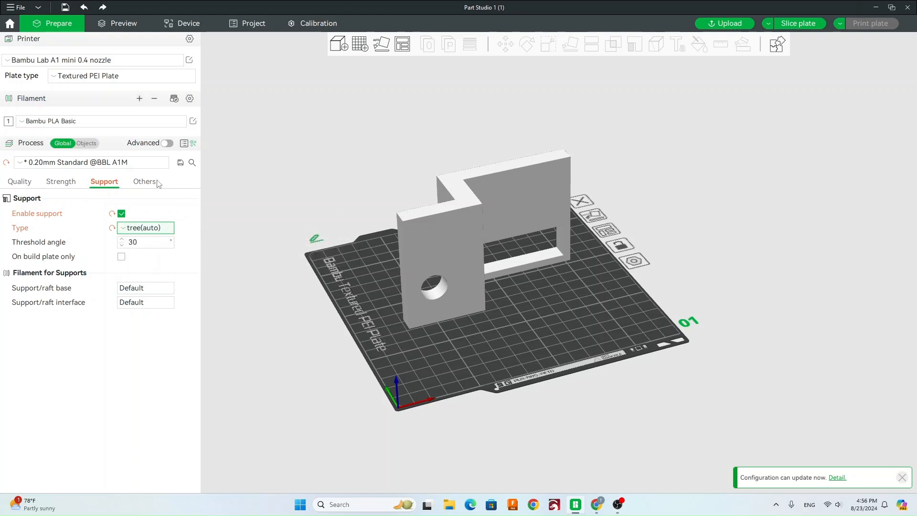
Step: Disable the prime tower in the Others process settings
{"action": "left_click", "coordinate": [144, 181]}
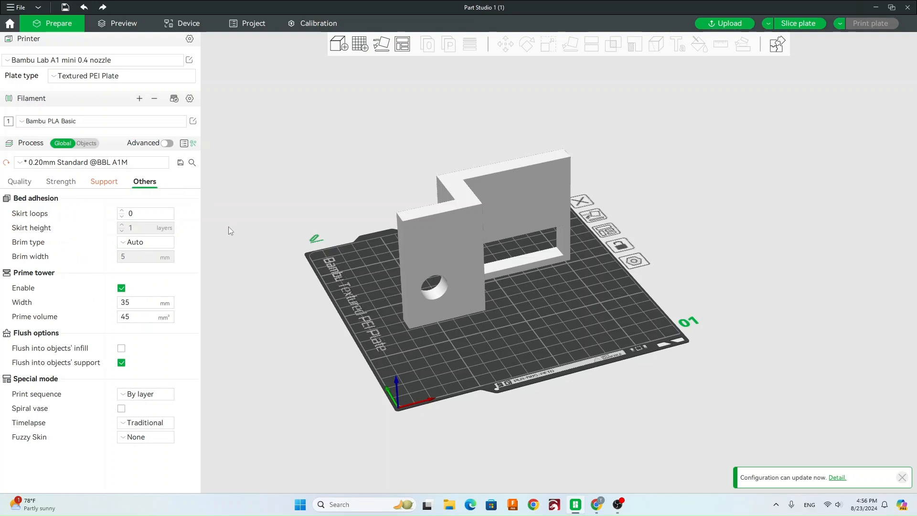
{"action": "mouse_move", "coordinate": [121, 288]}
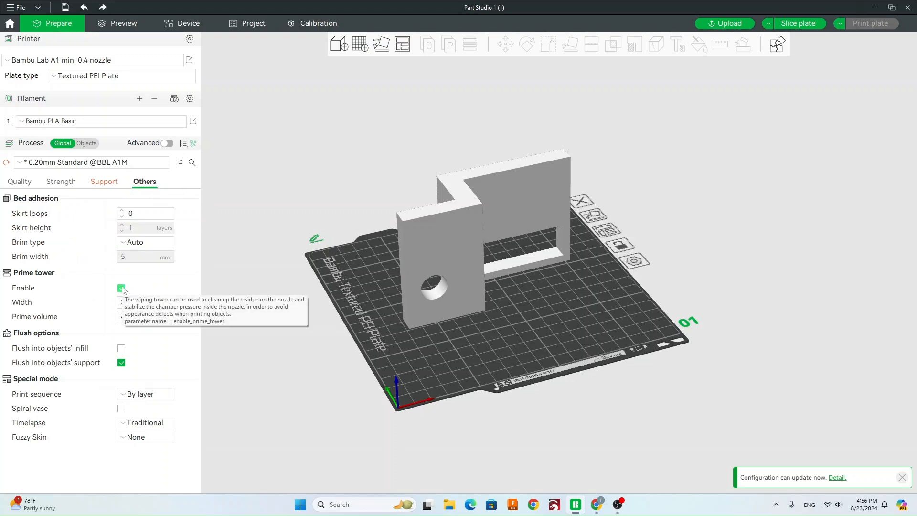
{"action": "left_click", "coordinate": [122, 287]}
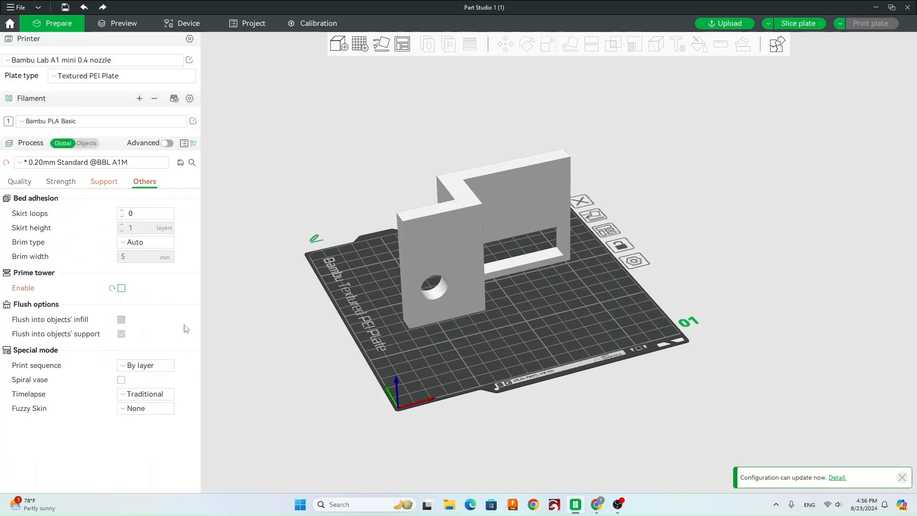
{"action": "left_click", "coordinate": [91, 163]}
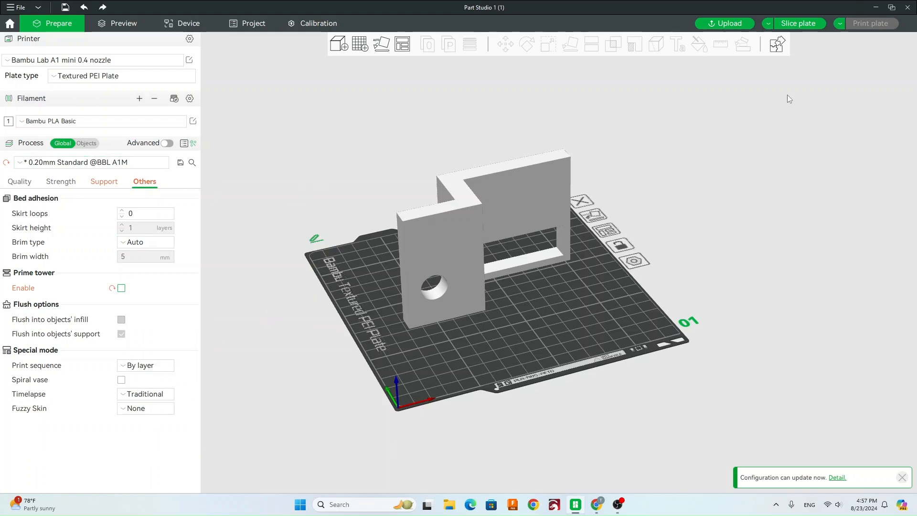
{"action": "mouse_move", "coordinate": [811, 26]}
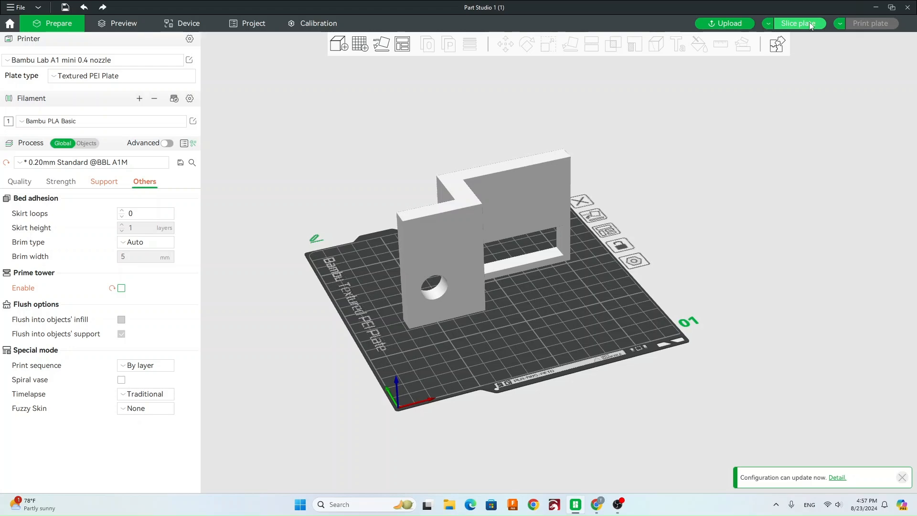
Step: Slice the plate, producing tree supports with about 1h35m total print time
{"action": "left_click", "coordinate": [798, 23]}
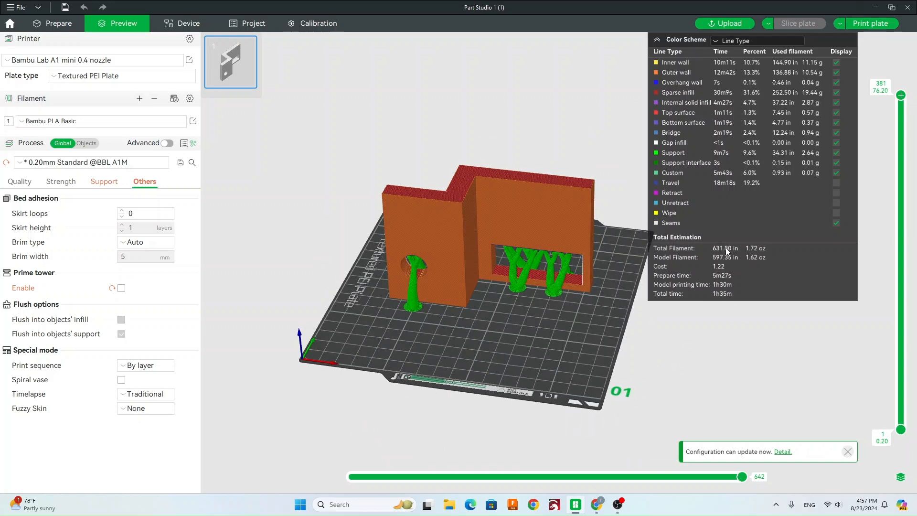
{"action": "mouse_move", "coordinate": [737, 259]}
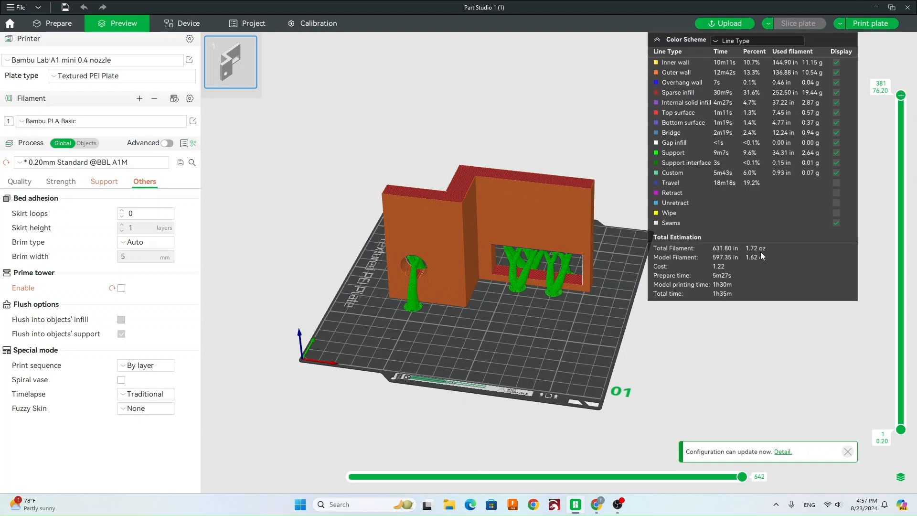
{"action": "mouse_move", "coordinate": [719, 271]}
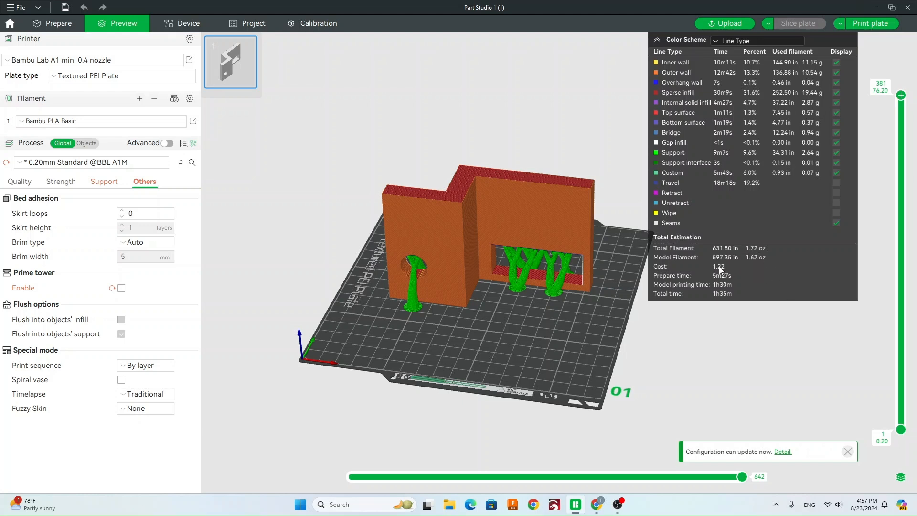
{"action": "mouse_move", "coordinate": [755, 256]}
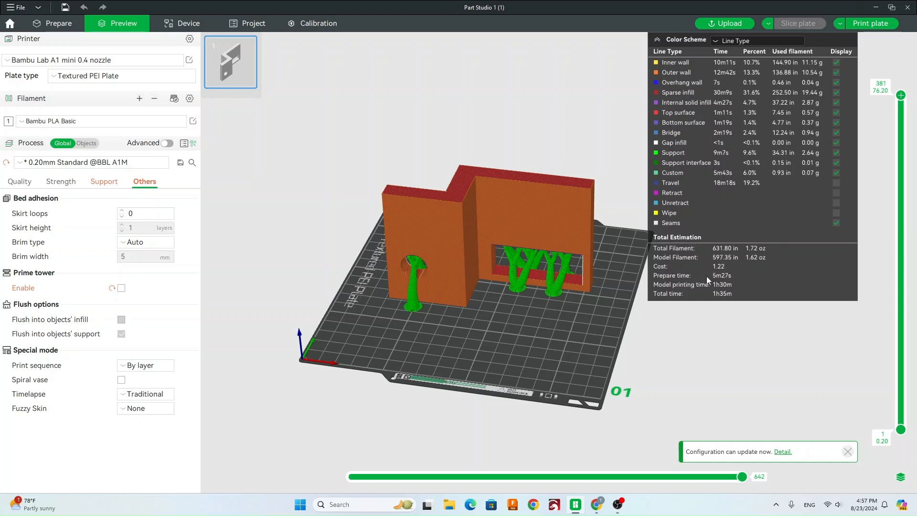
{"action": "mouse_move", "coordinate": [718, 301]}
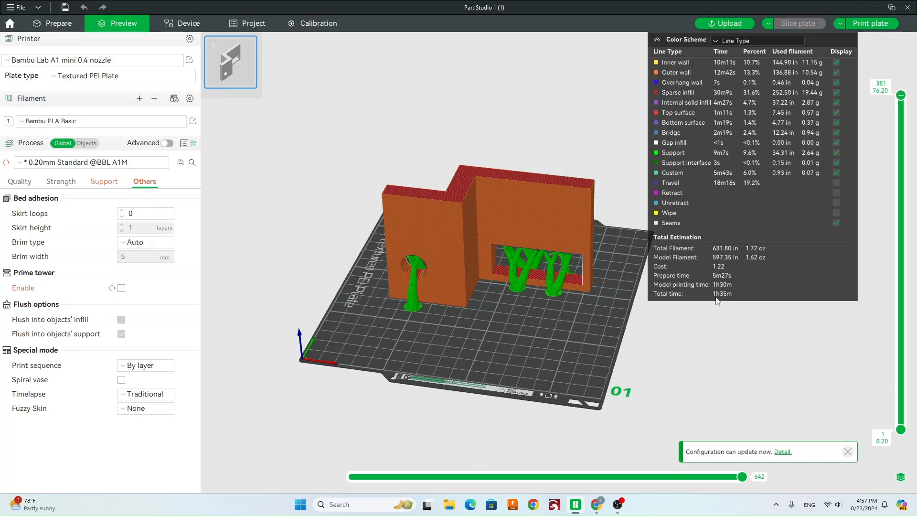
{"action": "mouse_move", "coordinate": [742, 321]}
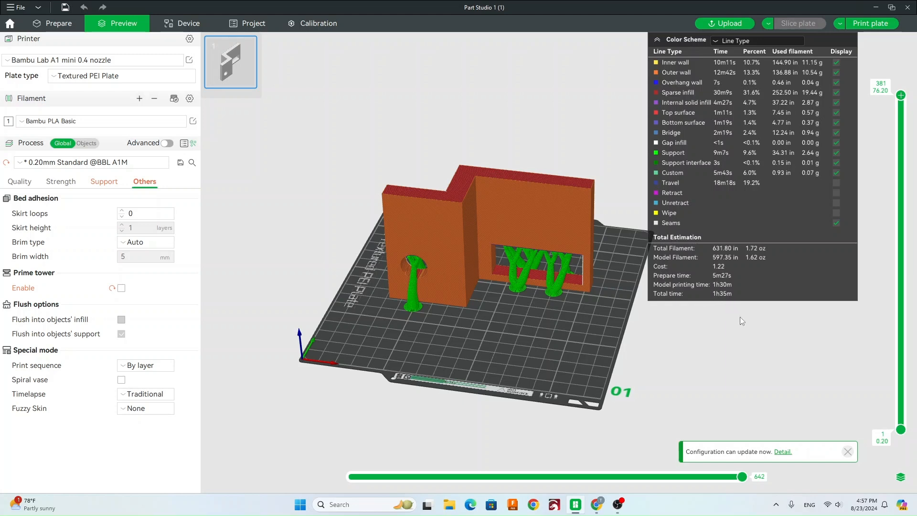
{"action": "mouse_move", "coordinate": [725, 297]}
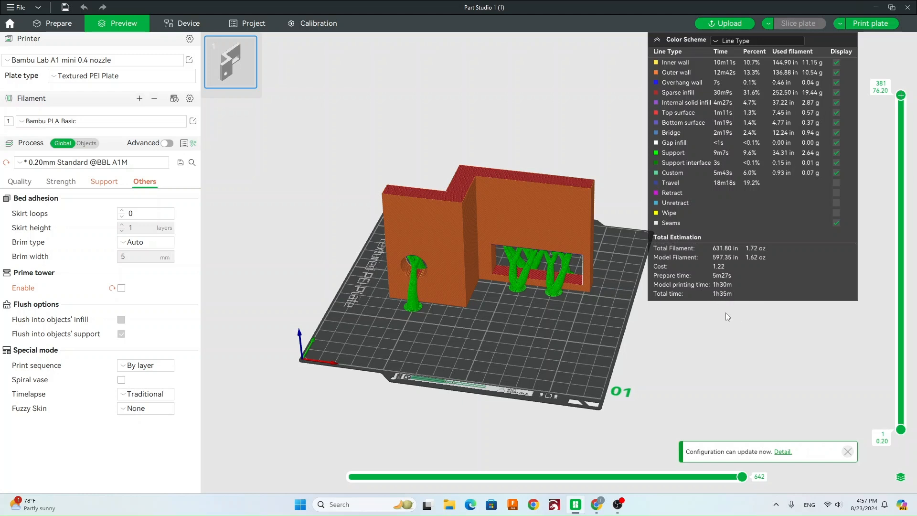
{"action": "left_click", "coordinate": [91, 162]}
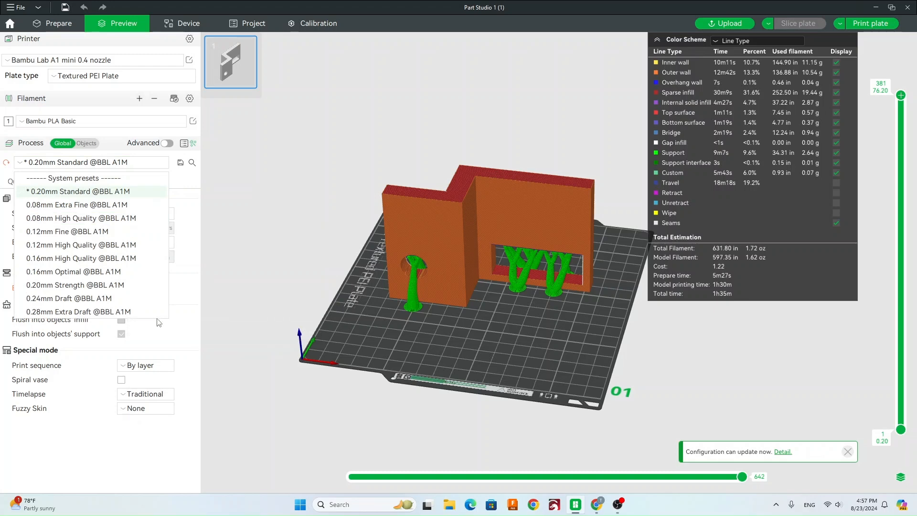
{"action": "left_click", "coordinate": [69, 298]}
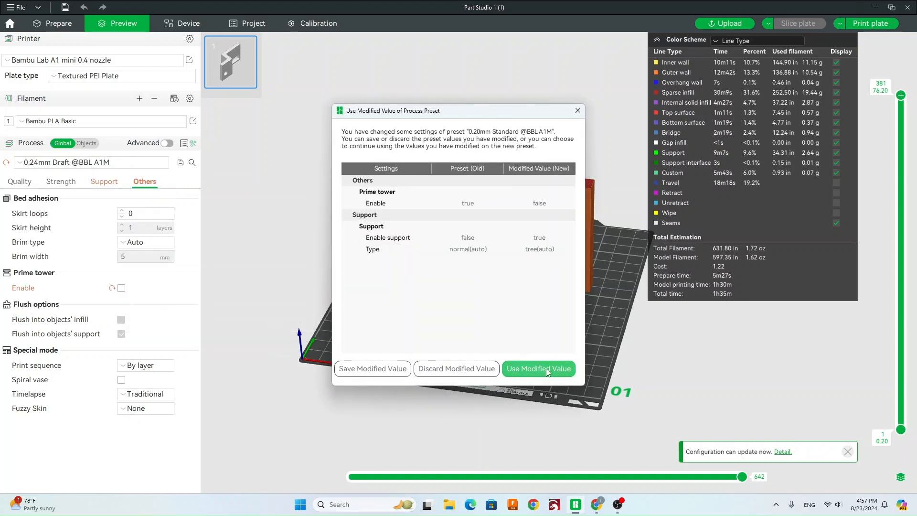
{"action": "left_click", "coordinate": [538, 368]}
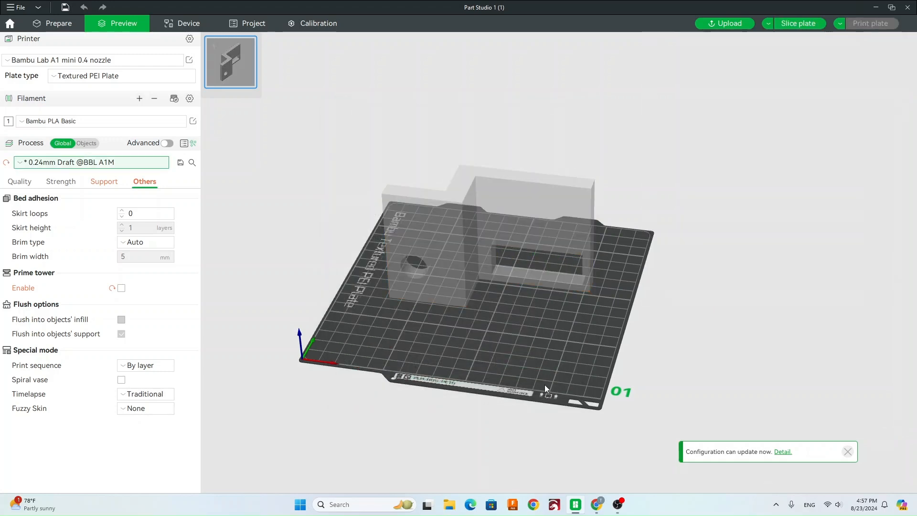
Step: Reslice the plate with the draft preset, bringing total time to 1h22m
{"action": "left_click", "coordinate": [798, 23]}
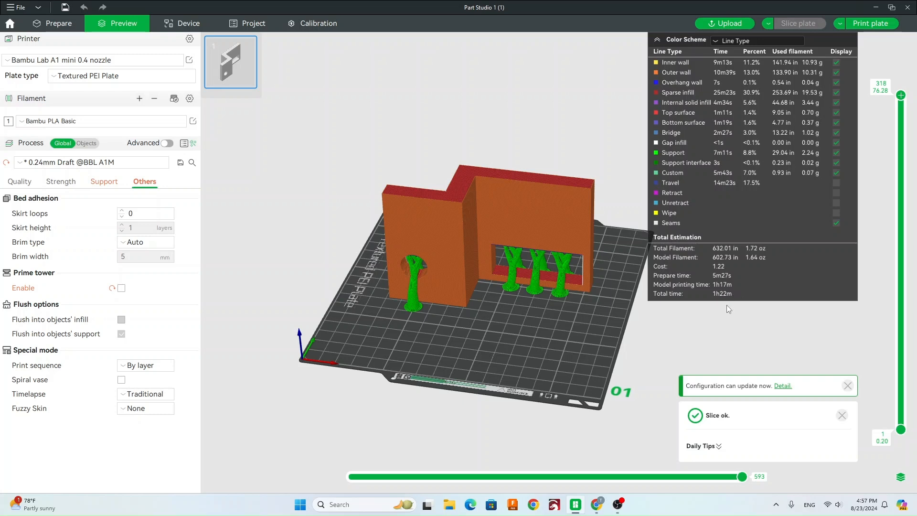
{"action": "mouse_move", "coordinate": [440, 337]}
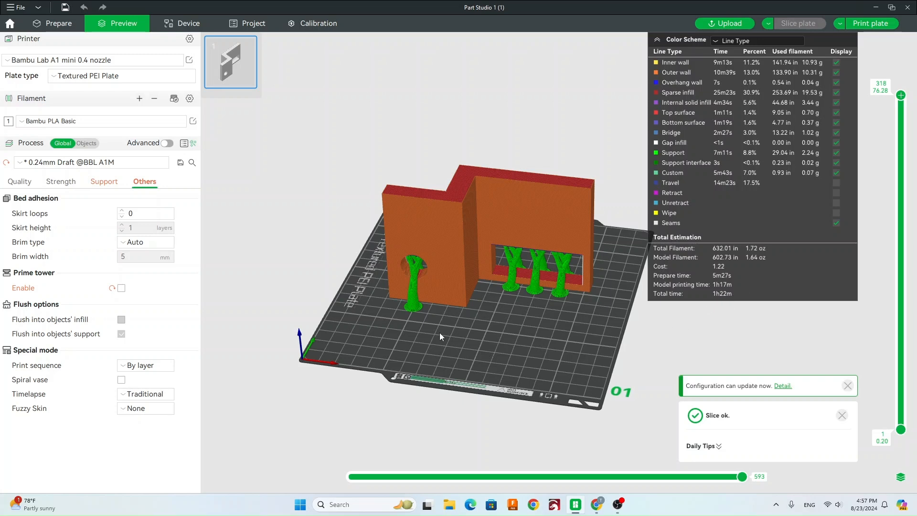
{"action": "left_click", "coordinate": [145, 241]}
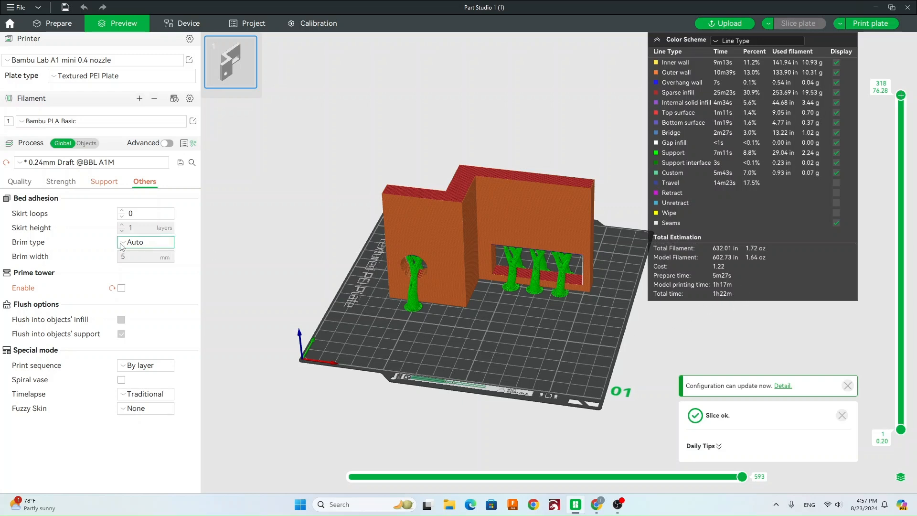
{"action": "left_click", "coordinate": [103, 181]}
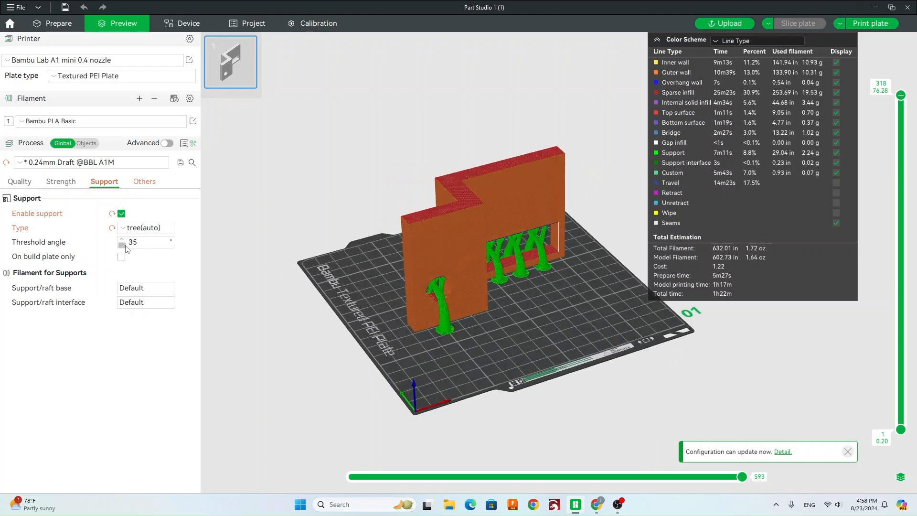
{"action": "mouse_move", "coordinate": [133, 242]}
{"action": "type", "text": "25"}
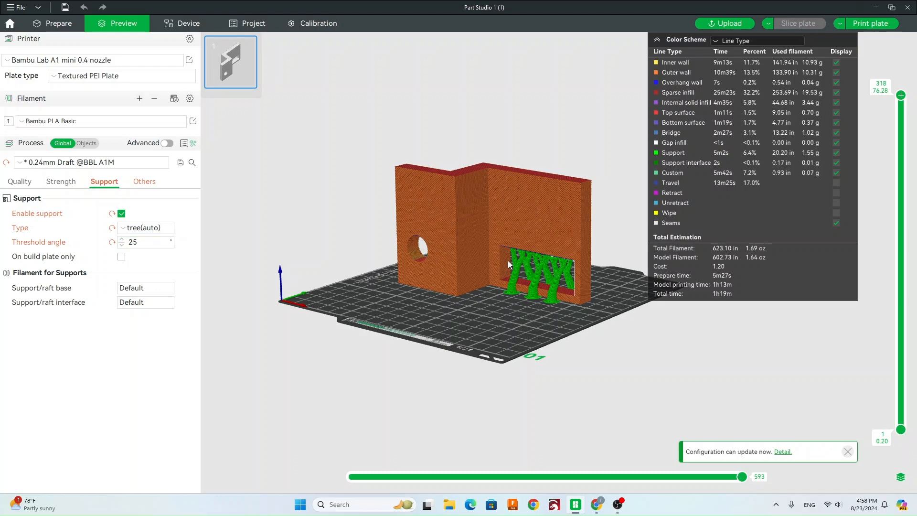
{"action": "mouse_move", "coordinate": [497, 320]}
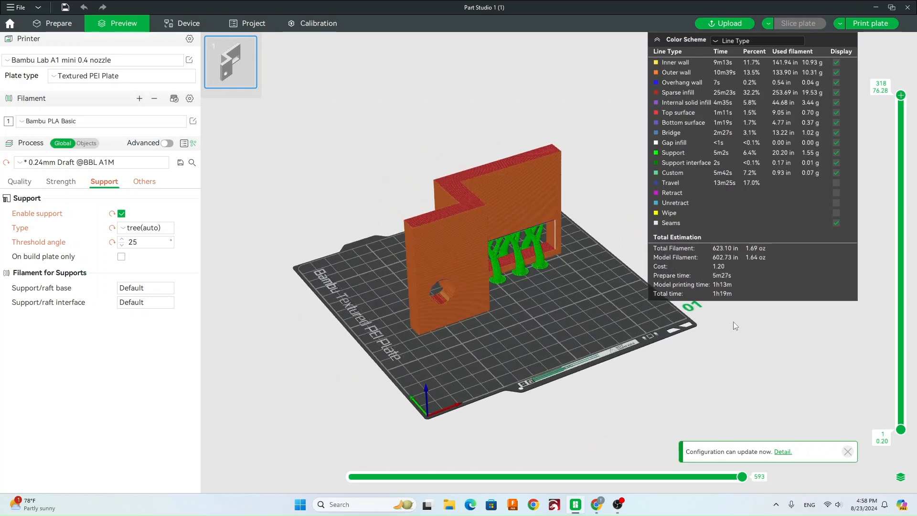
{"action": "mouse_move", "coordinate": [731, 286]}
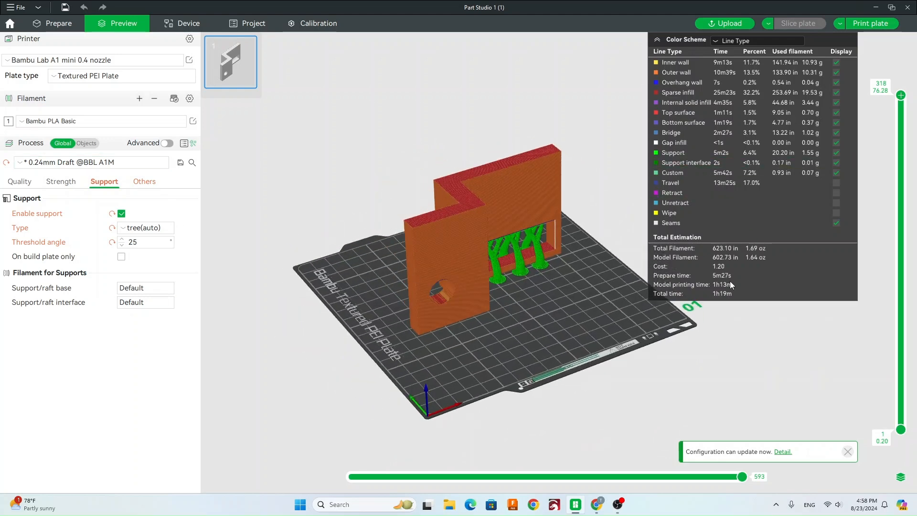
{"action": "mouse_move", "coordinate": [775, 251]}
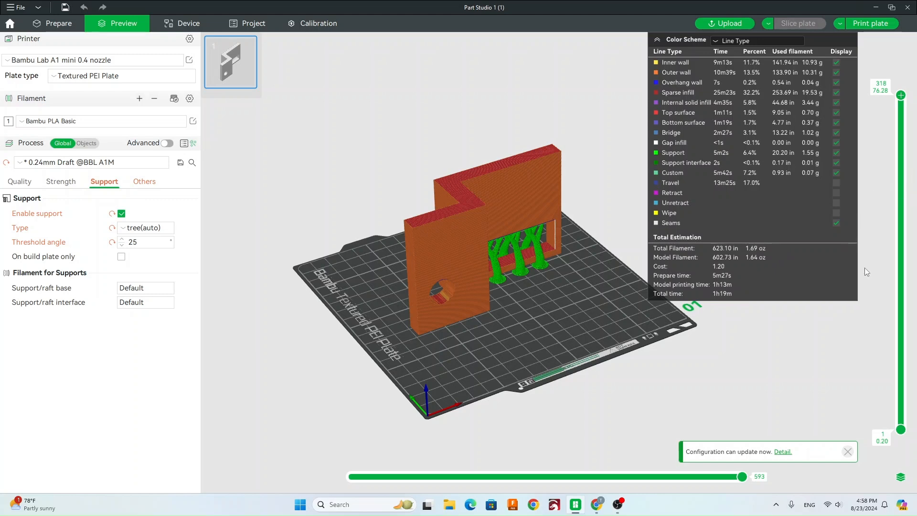
{"action": "mouse_move", "coordinate": [872, 278]}
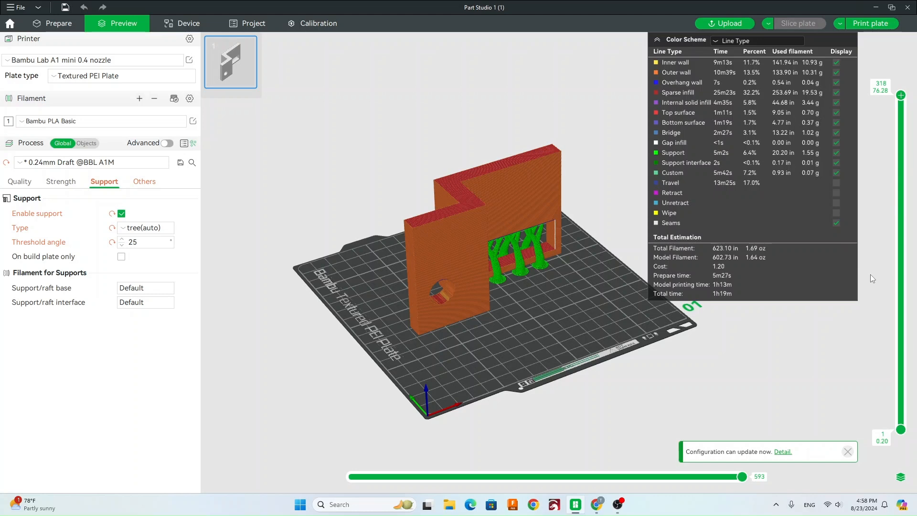
{"action": "mouse_move", "coordinate": [865, 286]}
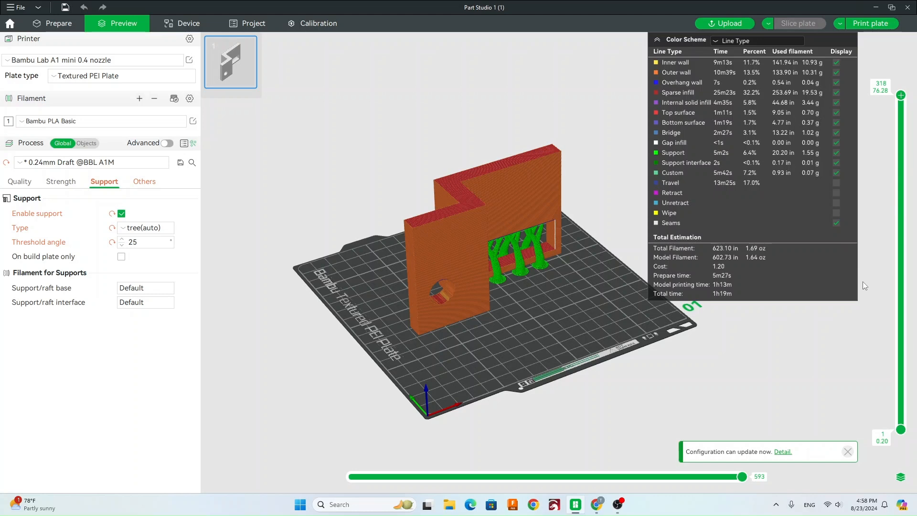
{"action": "mouse_move", "coordinate": [864, 49]}
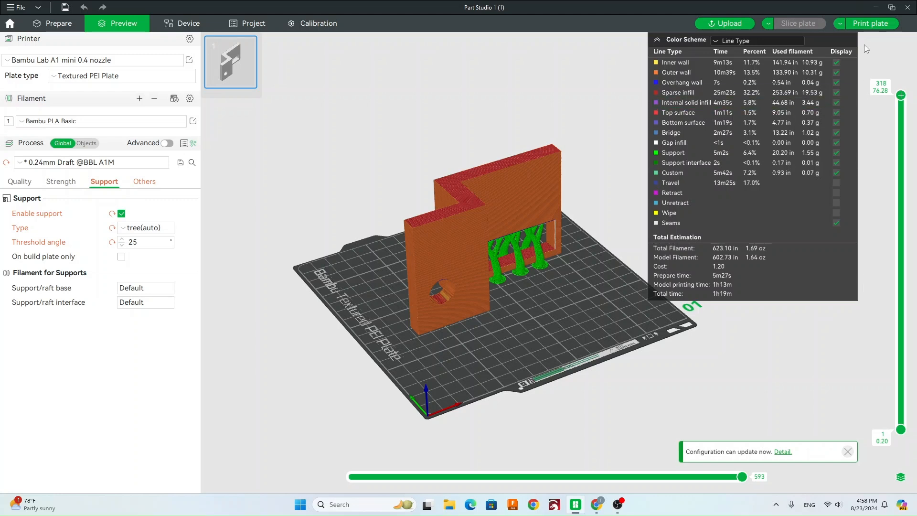
{"action": "mouse_move", "coordinate": [867, 136]}
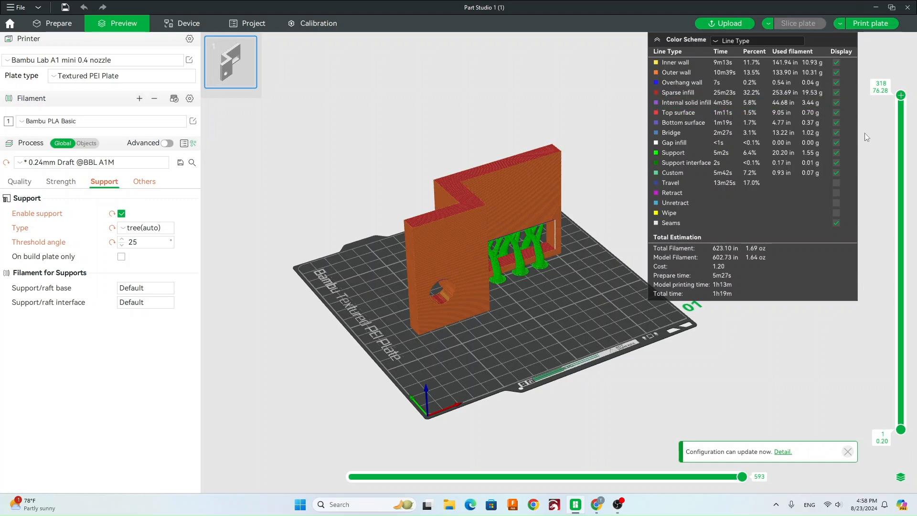
{"action": "mouse_move", "coordinate": [871, 128]}
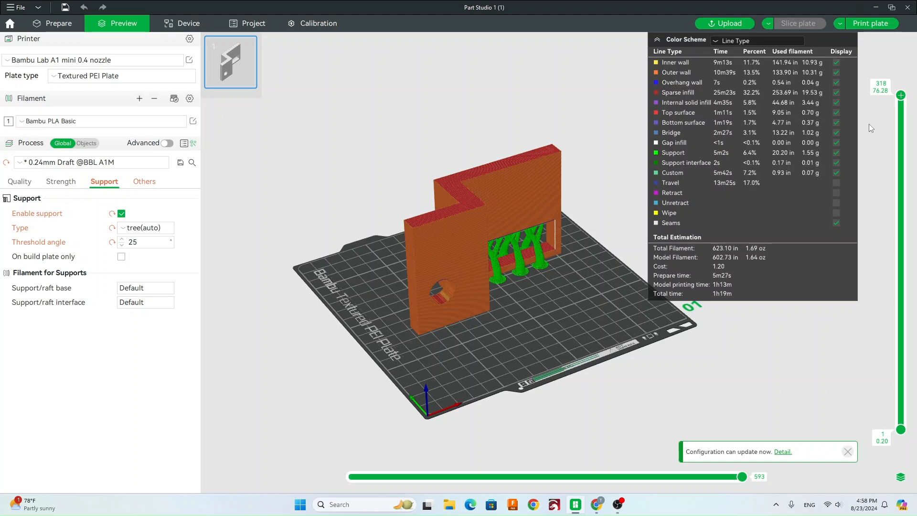
{"action": "mouse_move", "coordinate": [841, 23]}
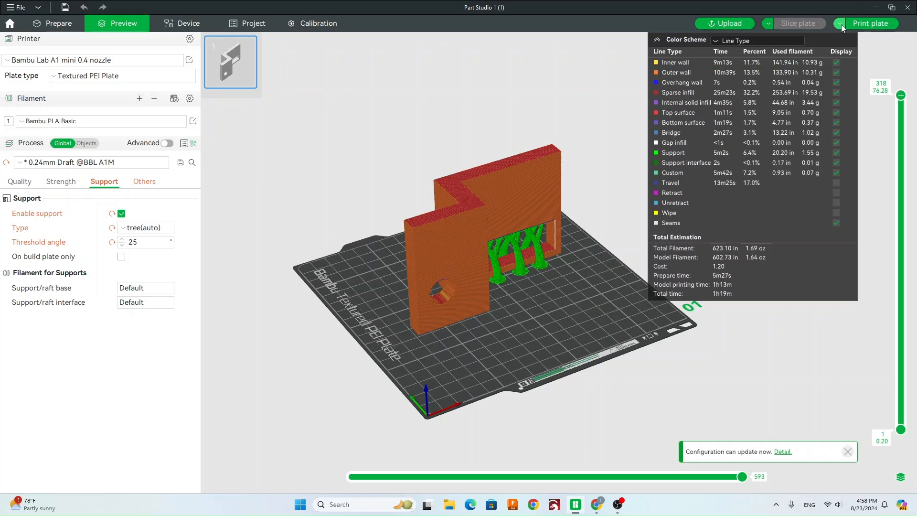
Step: Choose Export plate sliced file as the output action and cancel its Save dialog
{"action": "left_click", "coordinate": [841, 22]}
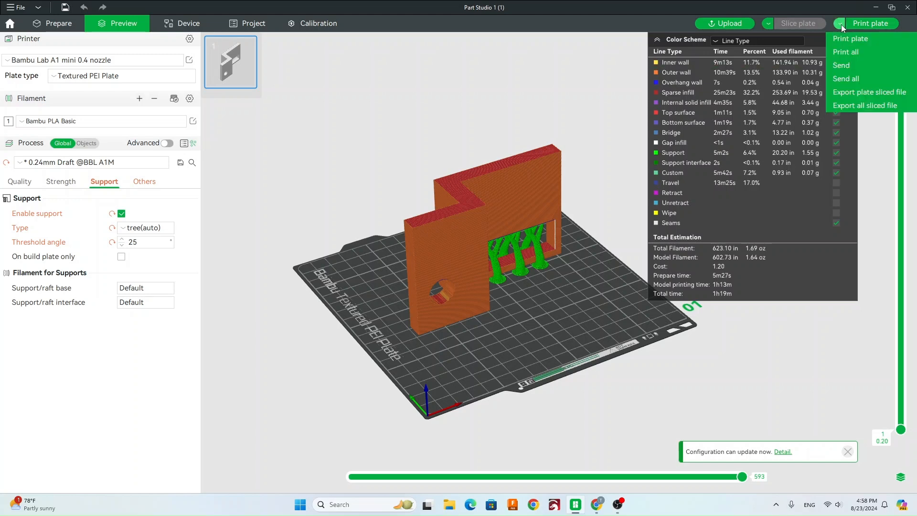
{"action": "left_click", "coordinate": [868, 92]}
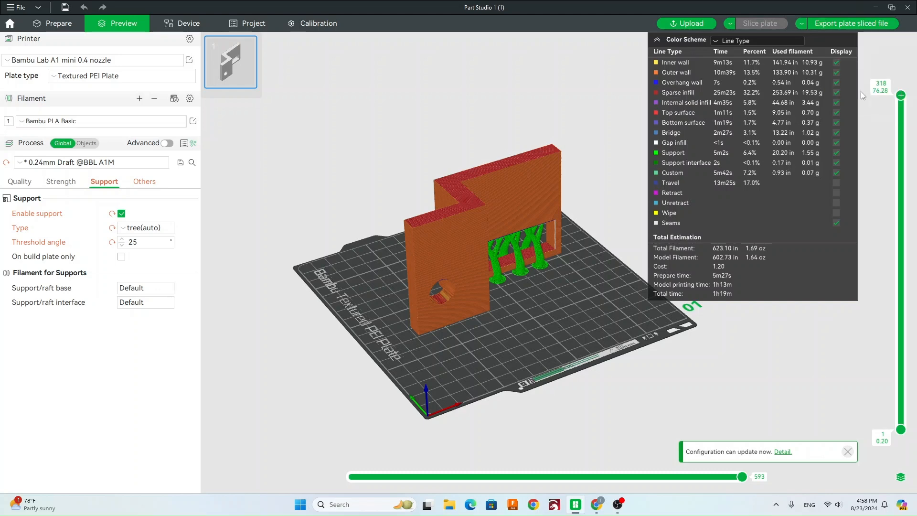
{"action": "mouse_move", "coordinate": [852, 23]}
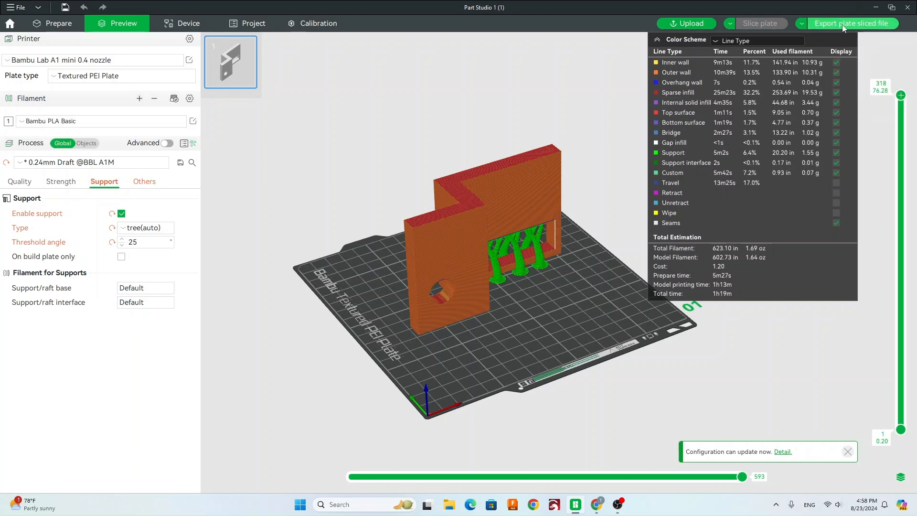
{"action": "left_click", "coordinate": [853, 23]}
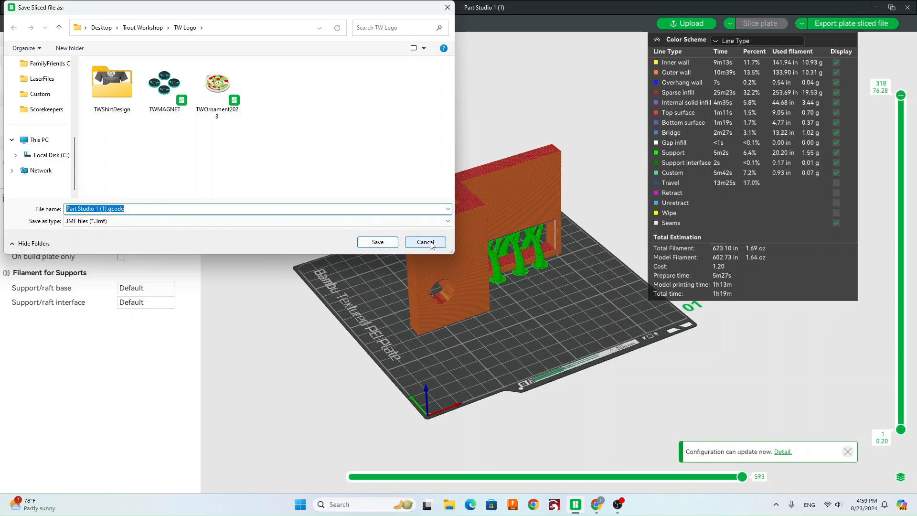
{"action": "left_click", "coordinate": [425, 242]}
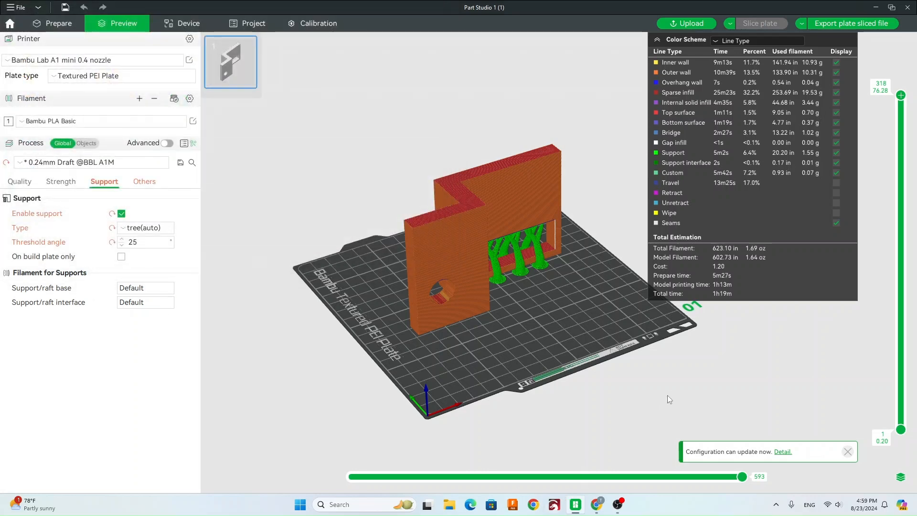